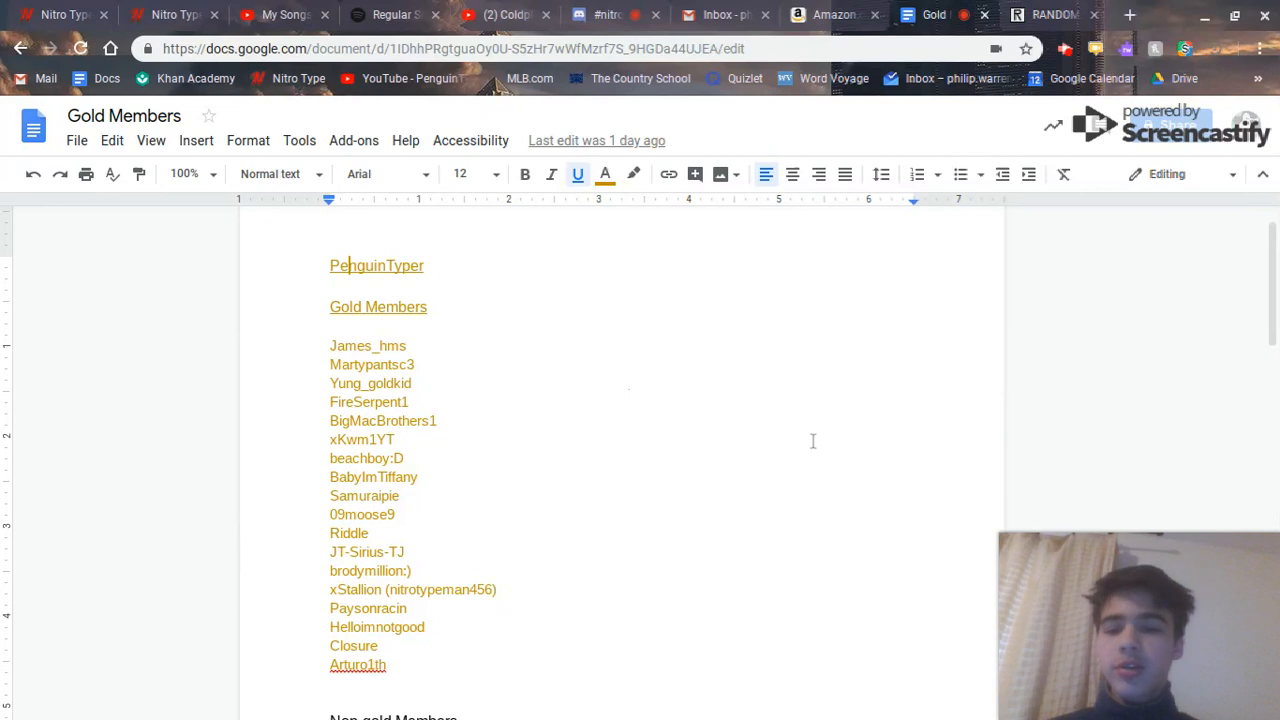
scroll(down, 3)
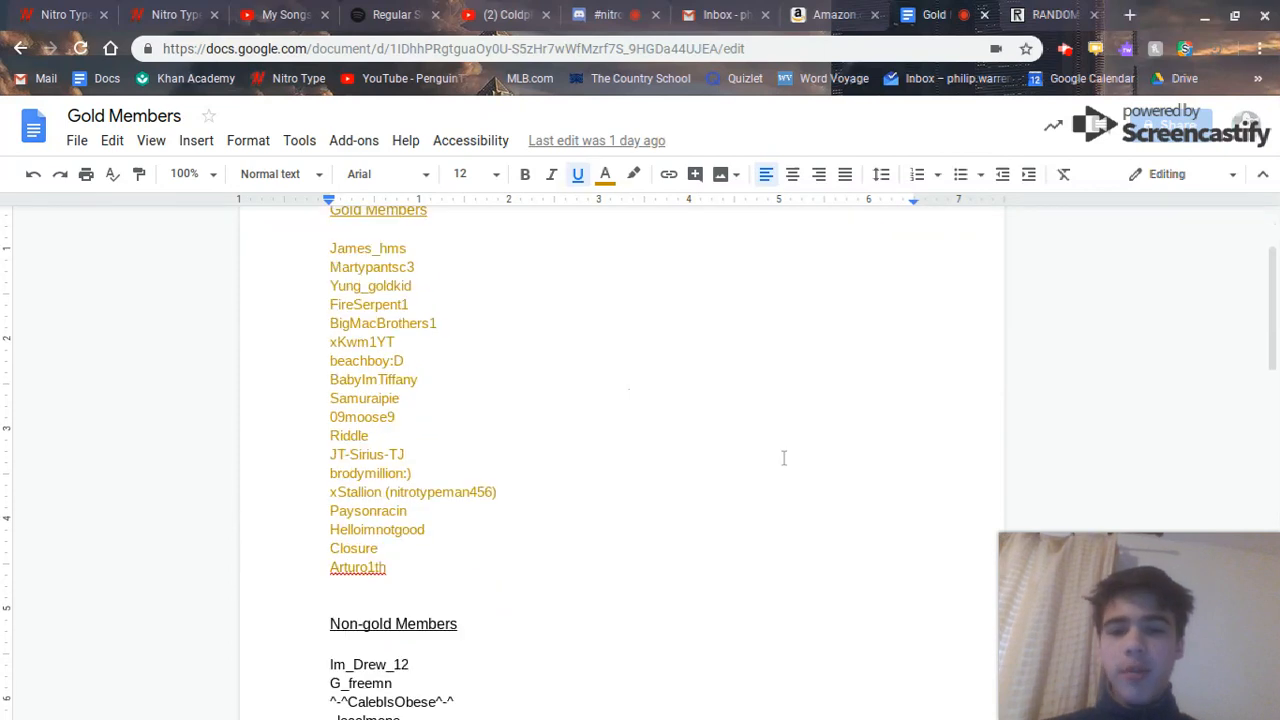
scroll(down, 3)
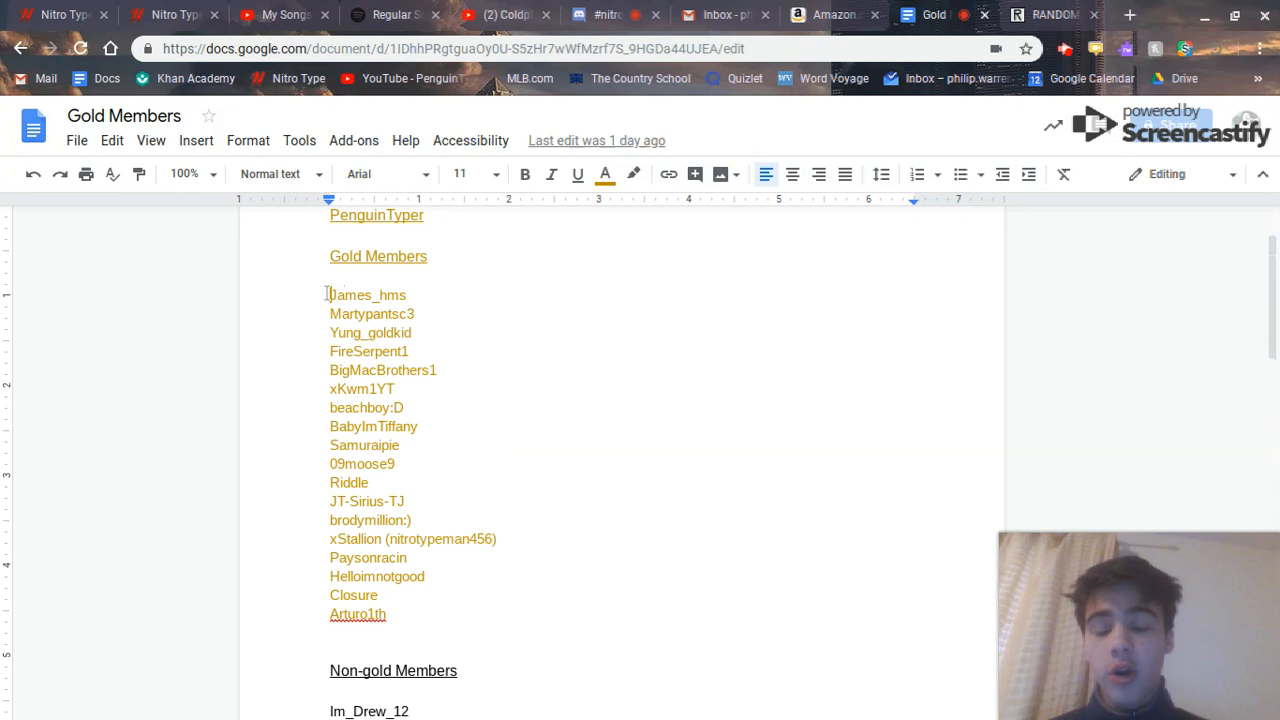
drag(330, 294, 358, 614)
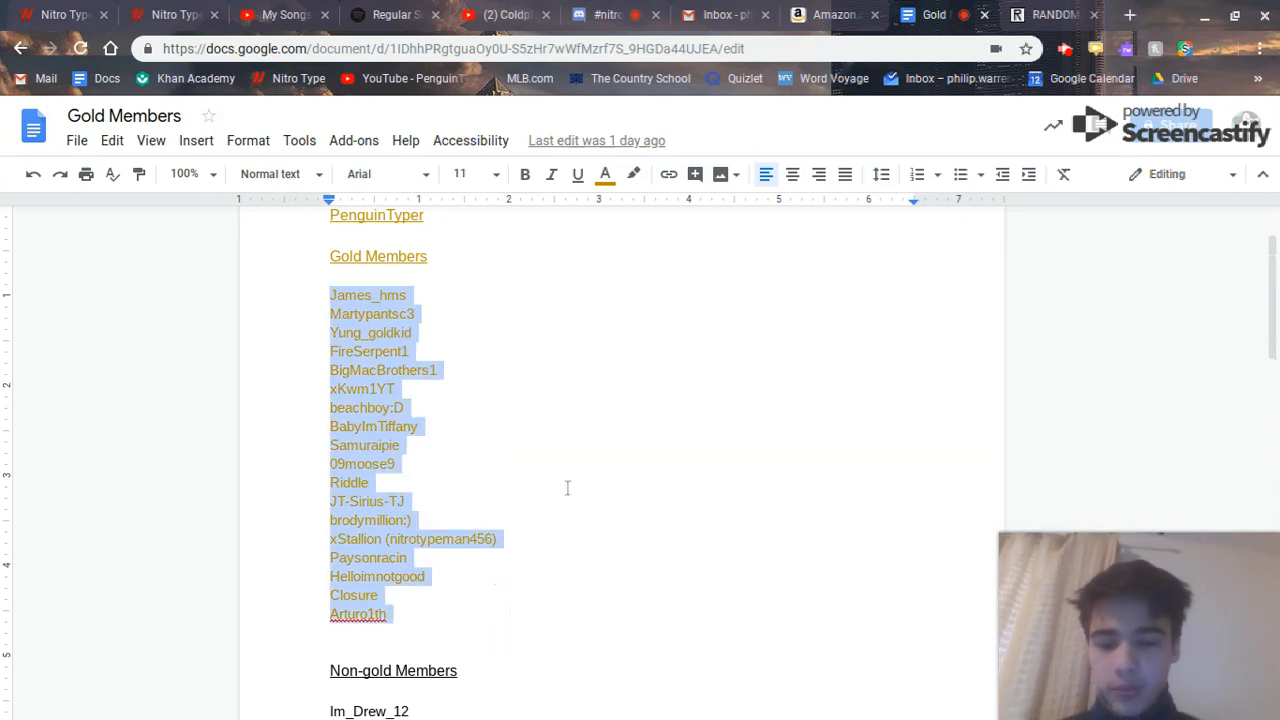
Paste the Gold Members names into the List Randomizer box and randomize them.
click(1050, 14)
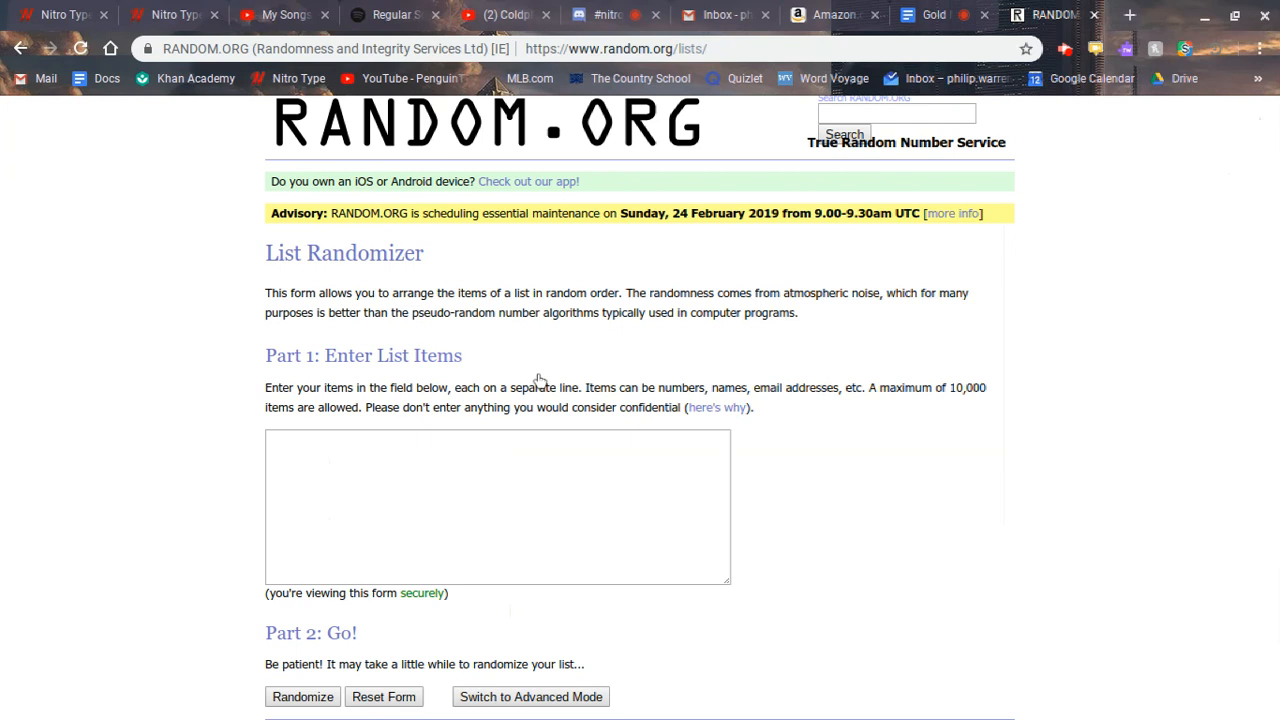
text(09moose9)
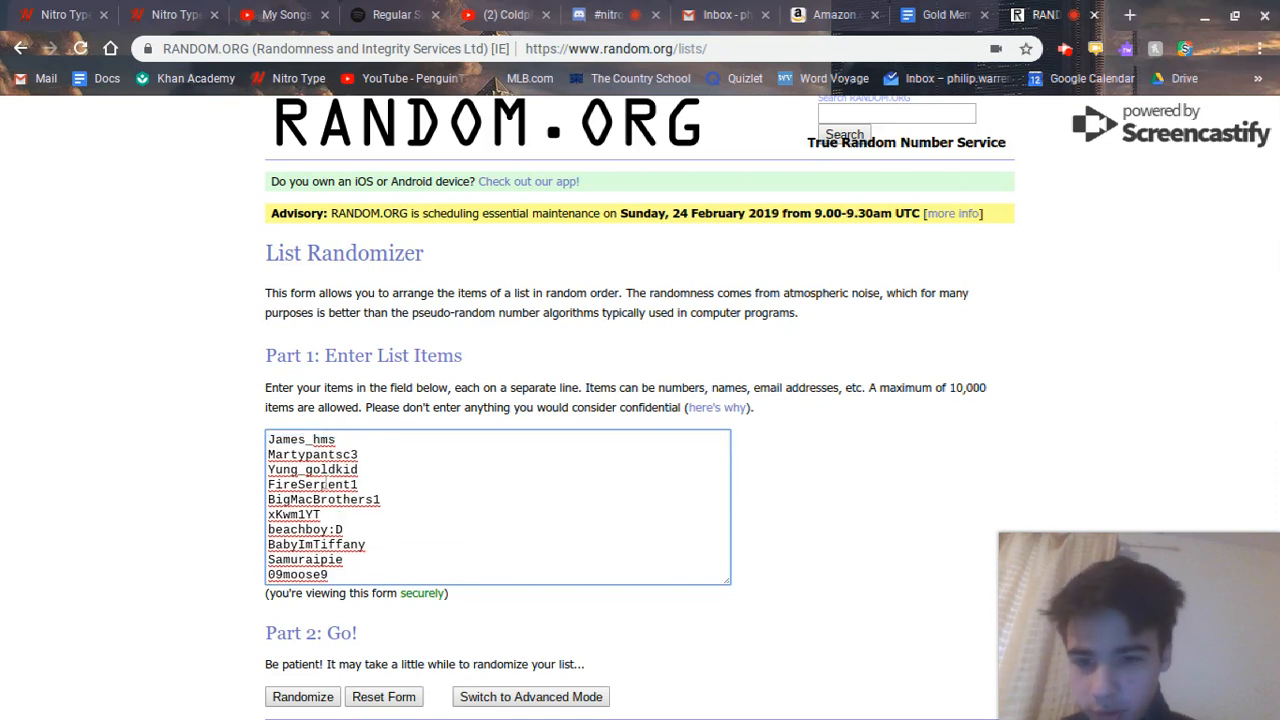
scroll(down, 3)
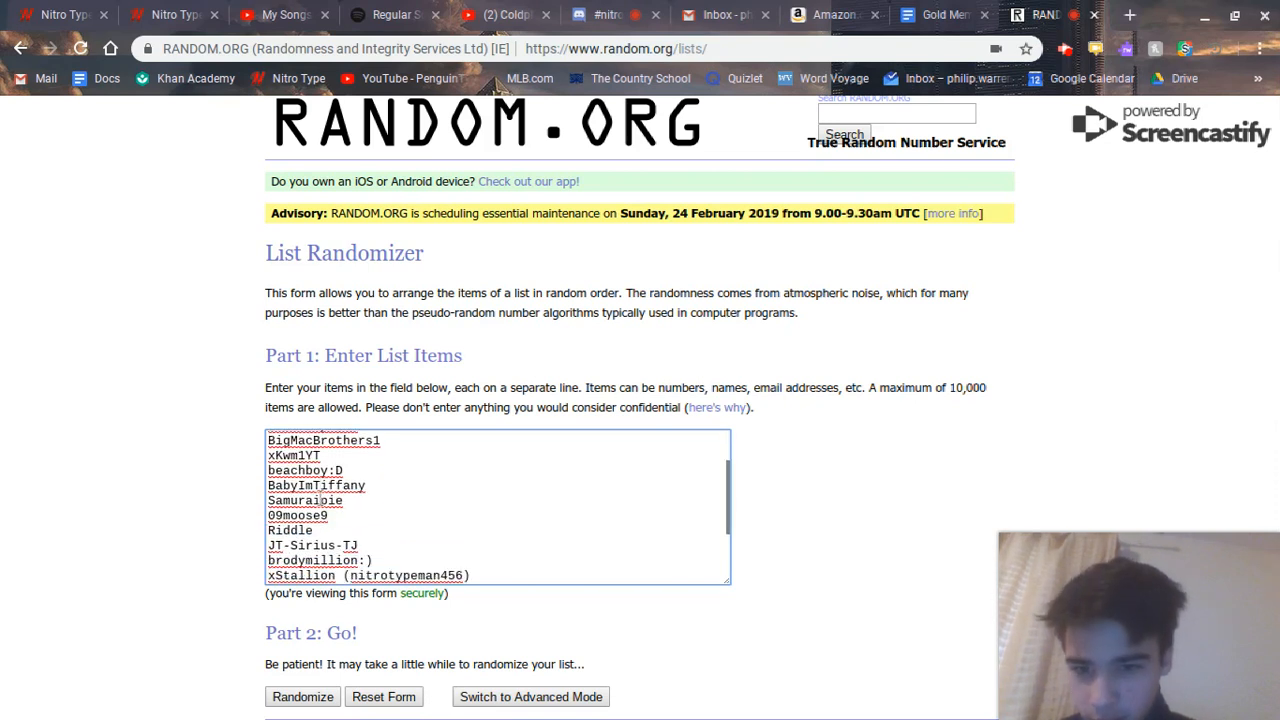
scroll(down, 3)
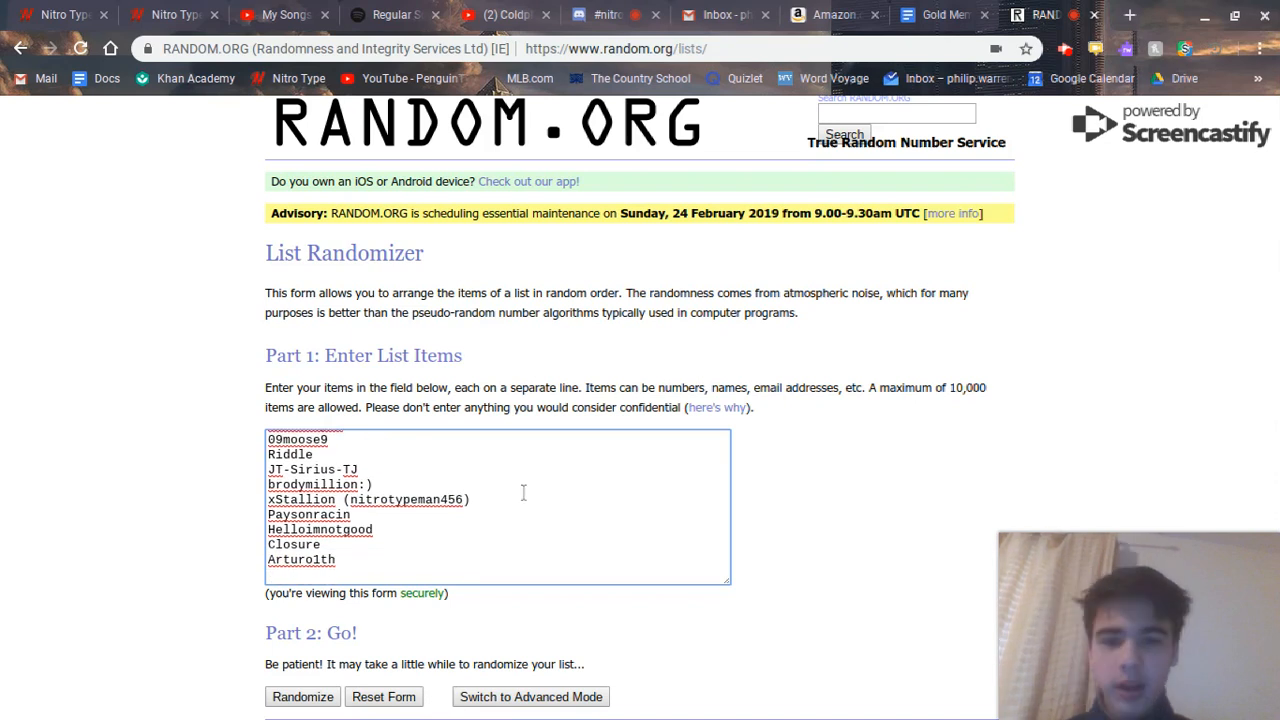
text(Samurai pie)
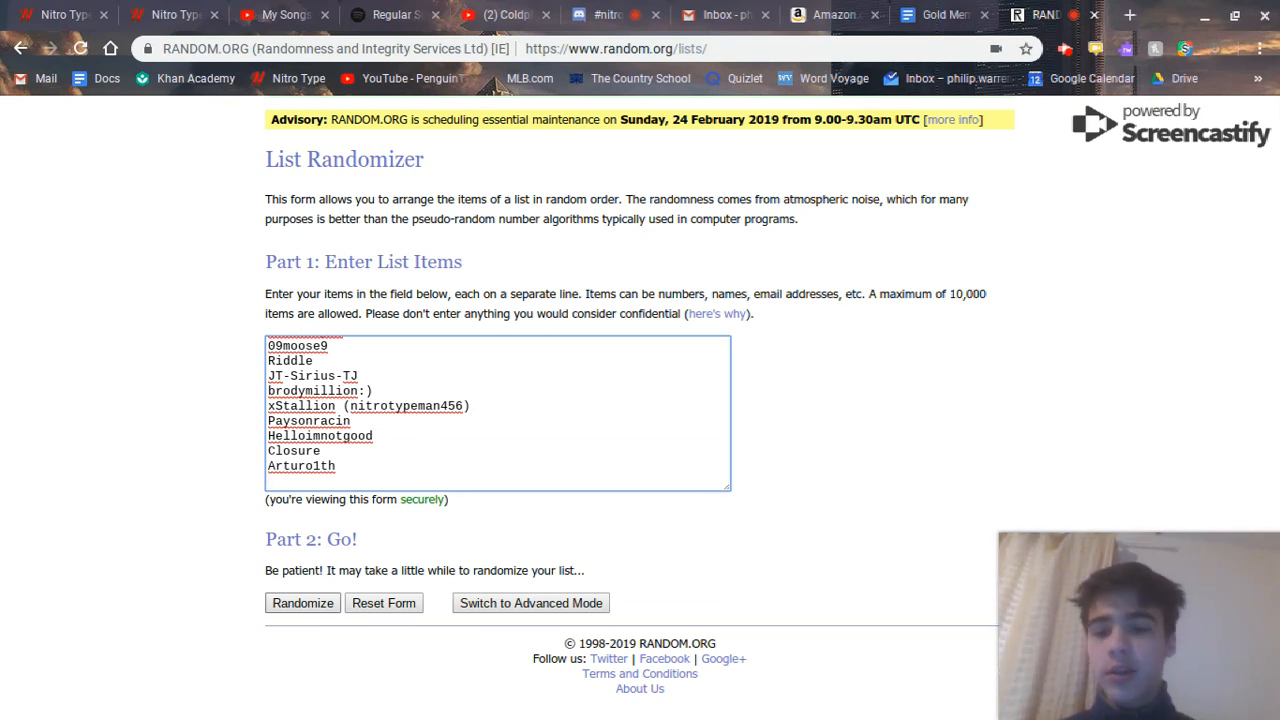
click(302, 604)
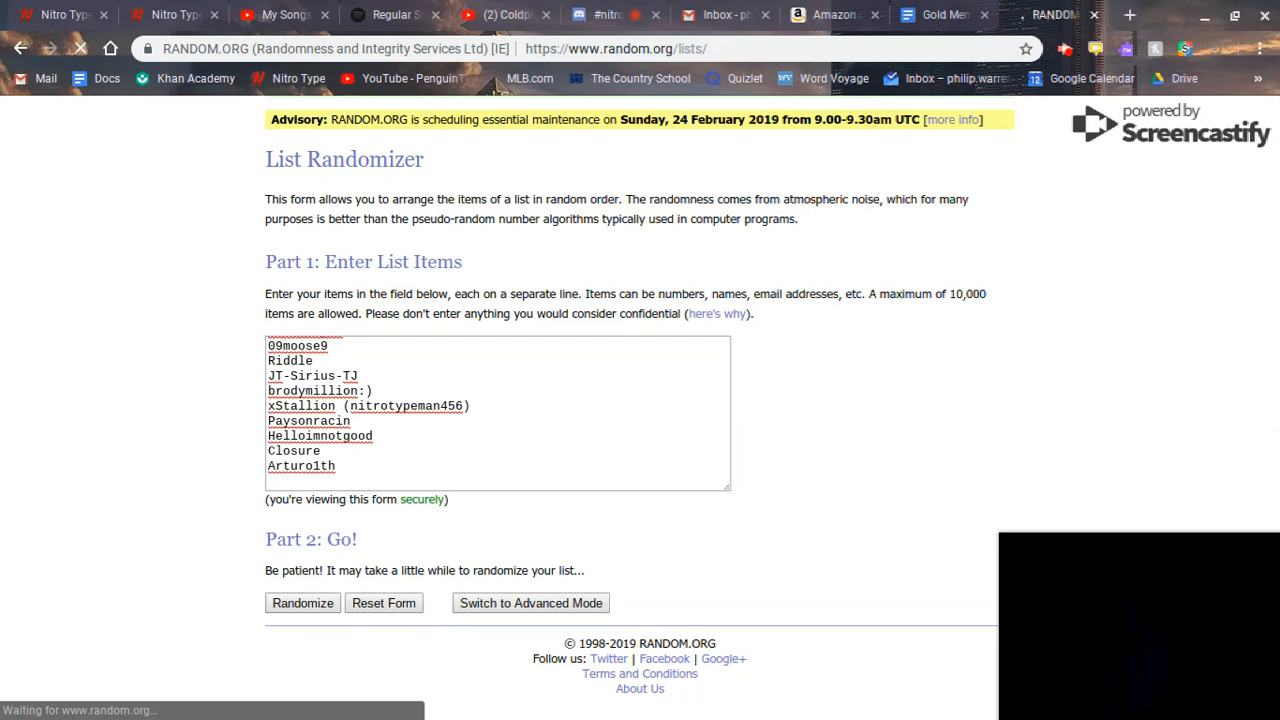
click(302, 604)
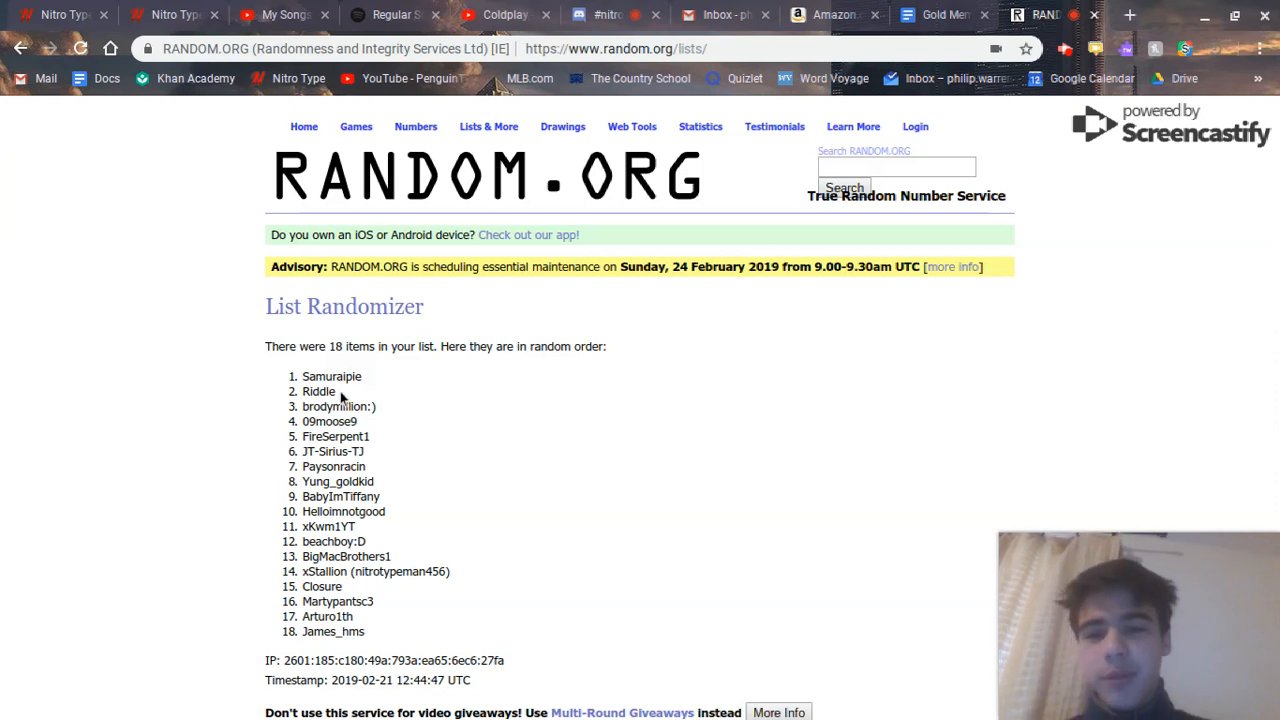
mouse_move(484, 390)
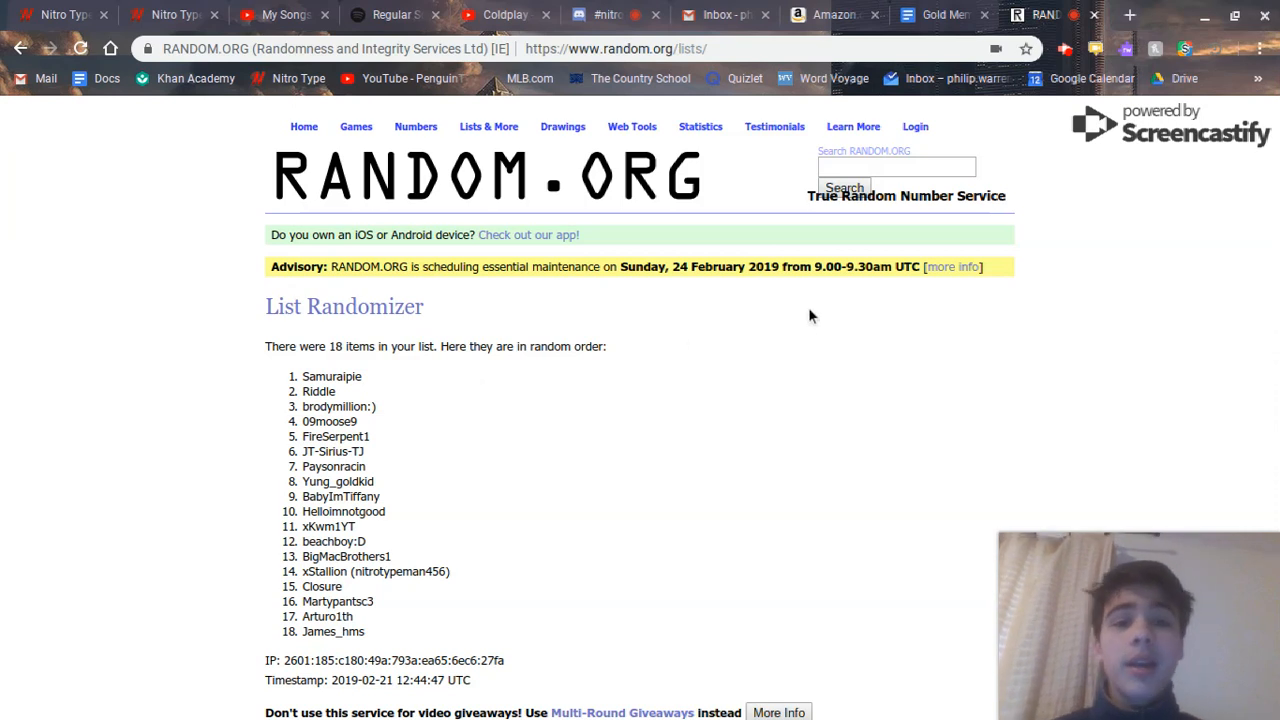
scroll(down, 3)
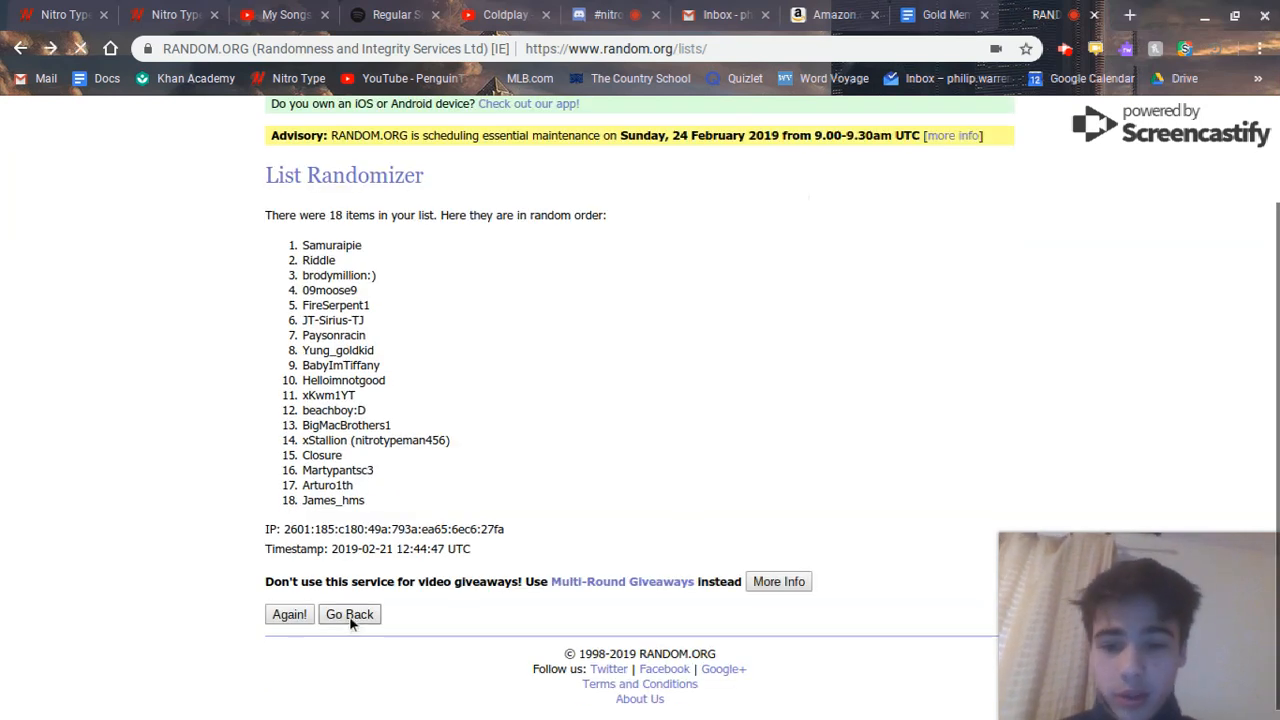
click(348, 614)
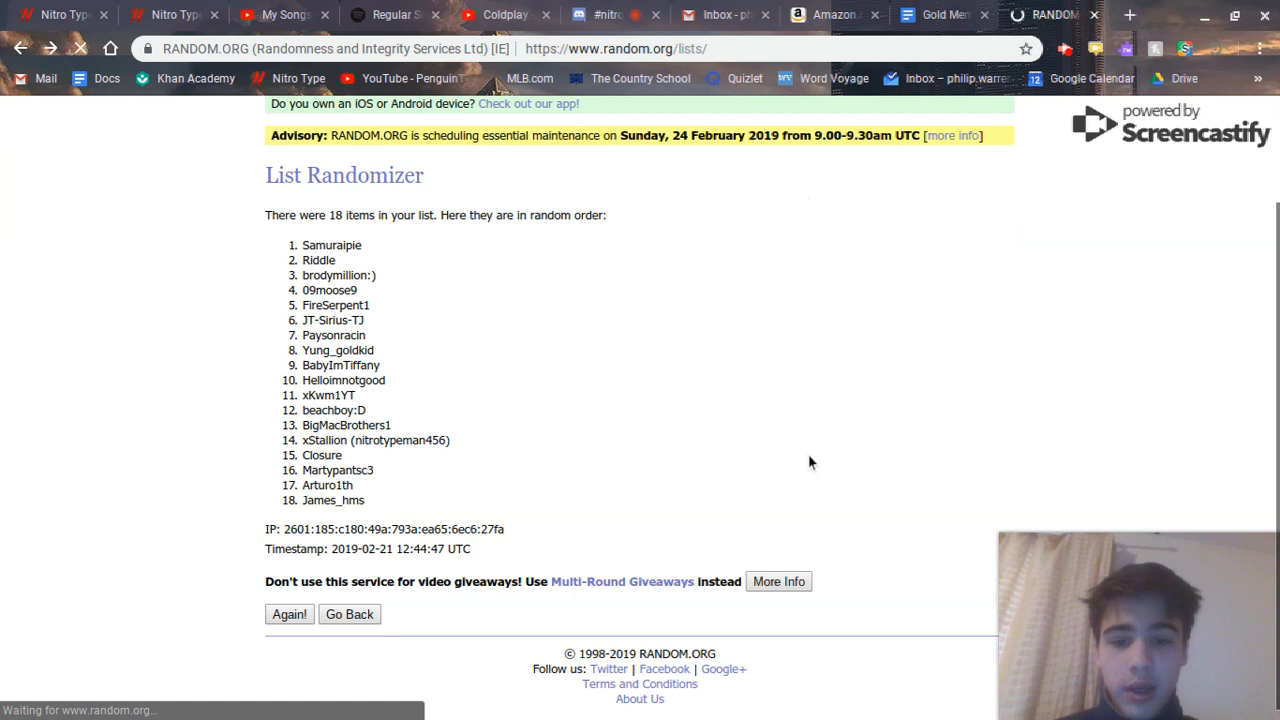
click(348, 614)
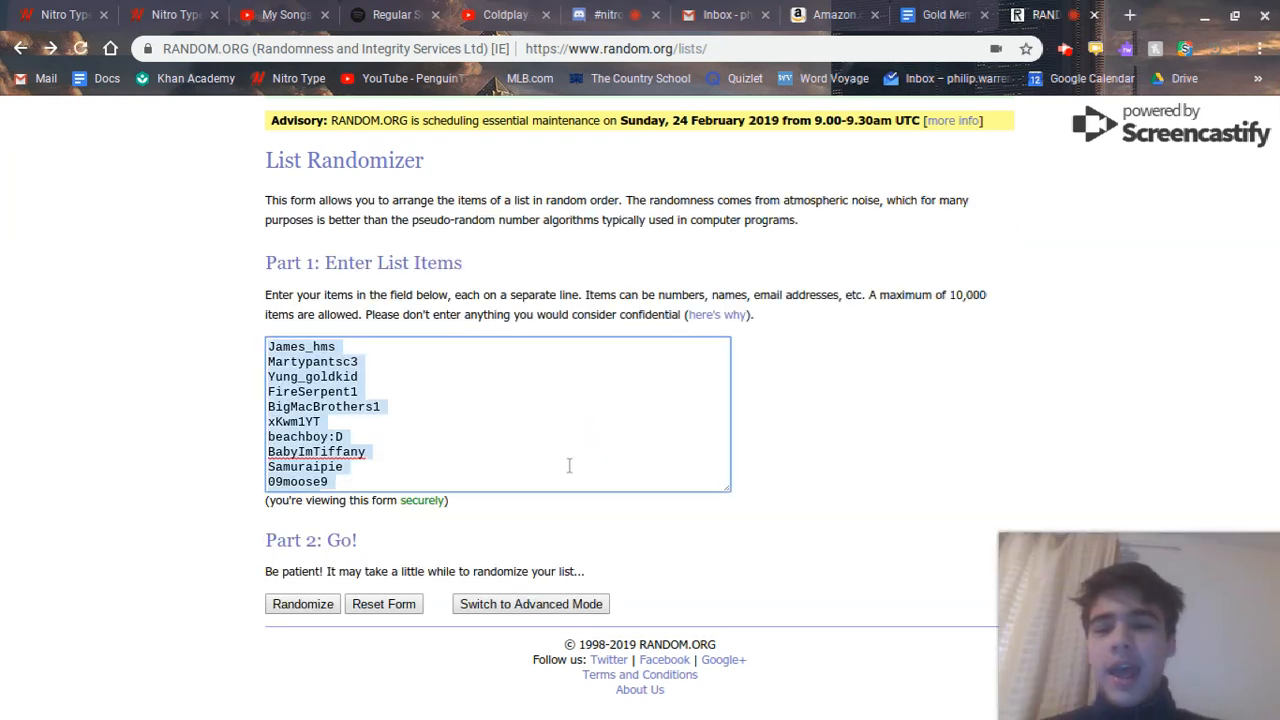
Select the Non-gold Members names through MacbookElitest in the Gold Members document.
click(940, 14)
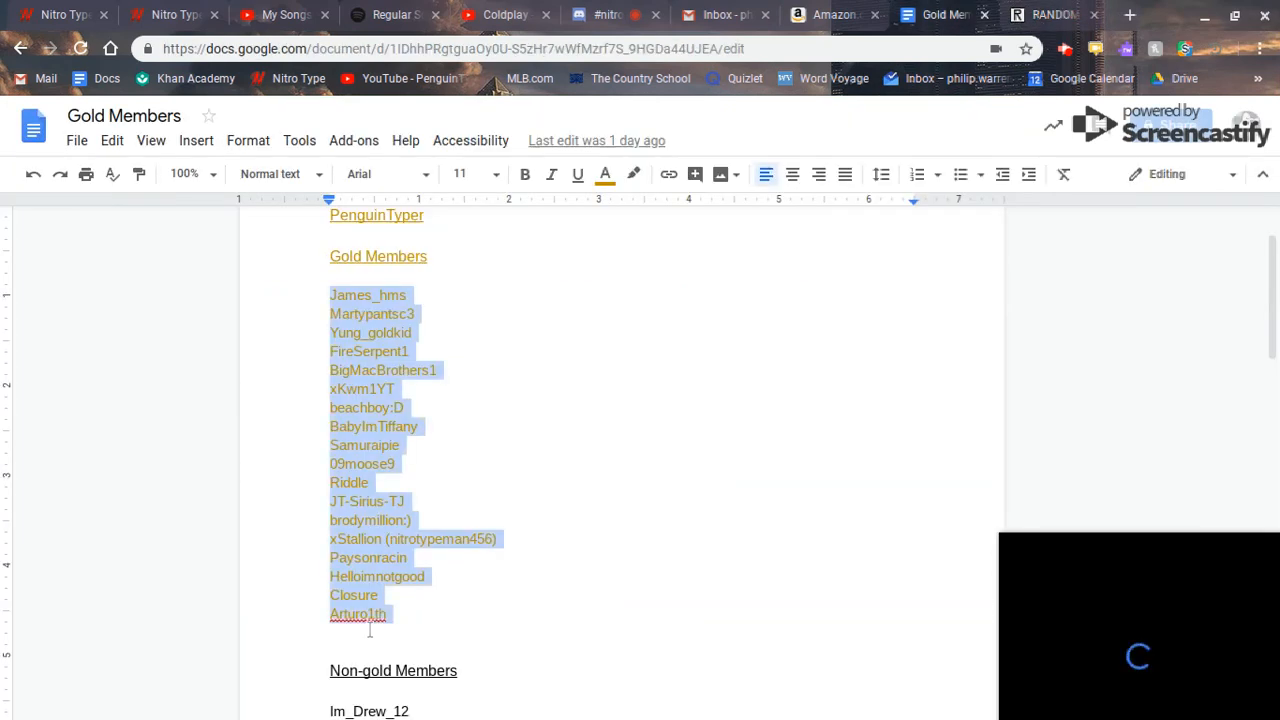
scroll(down, 3)
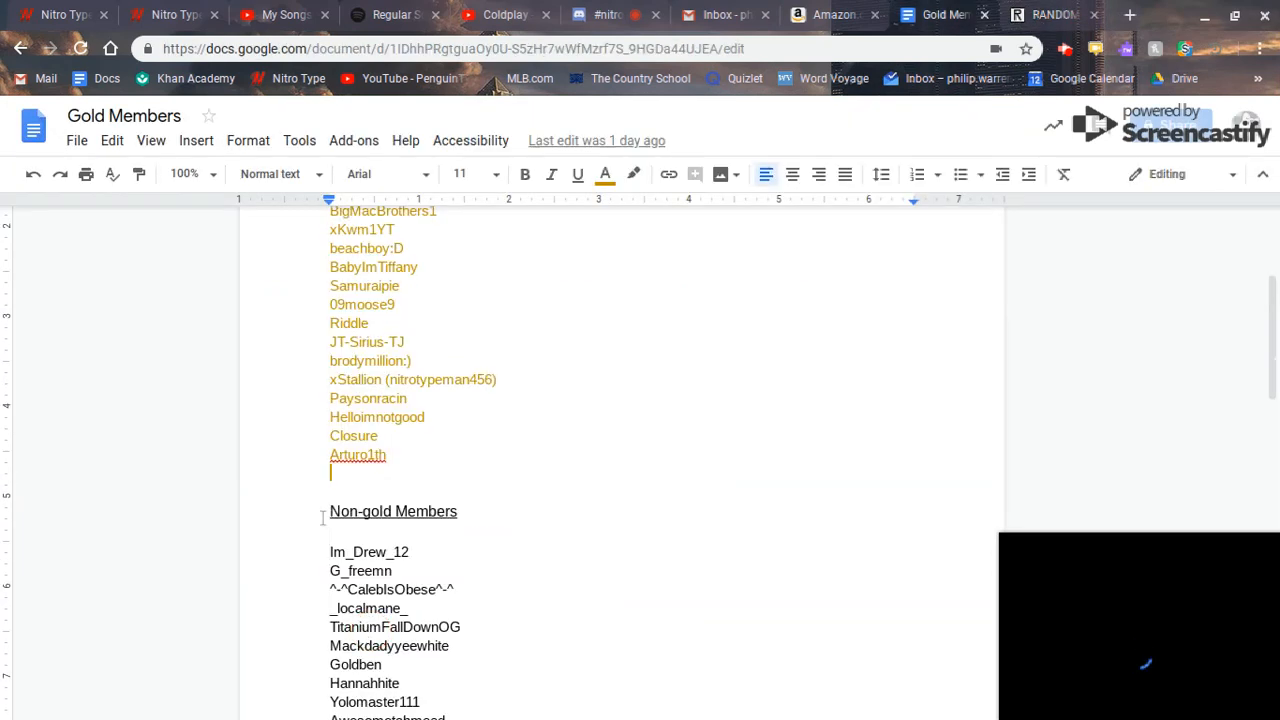
scroll(down, 3)
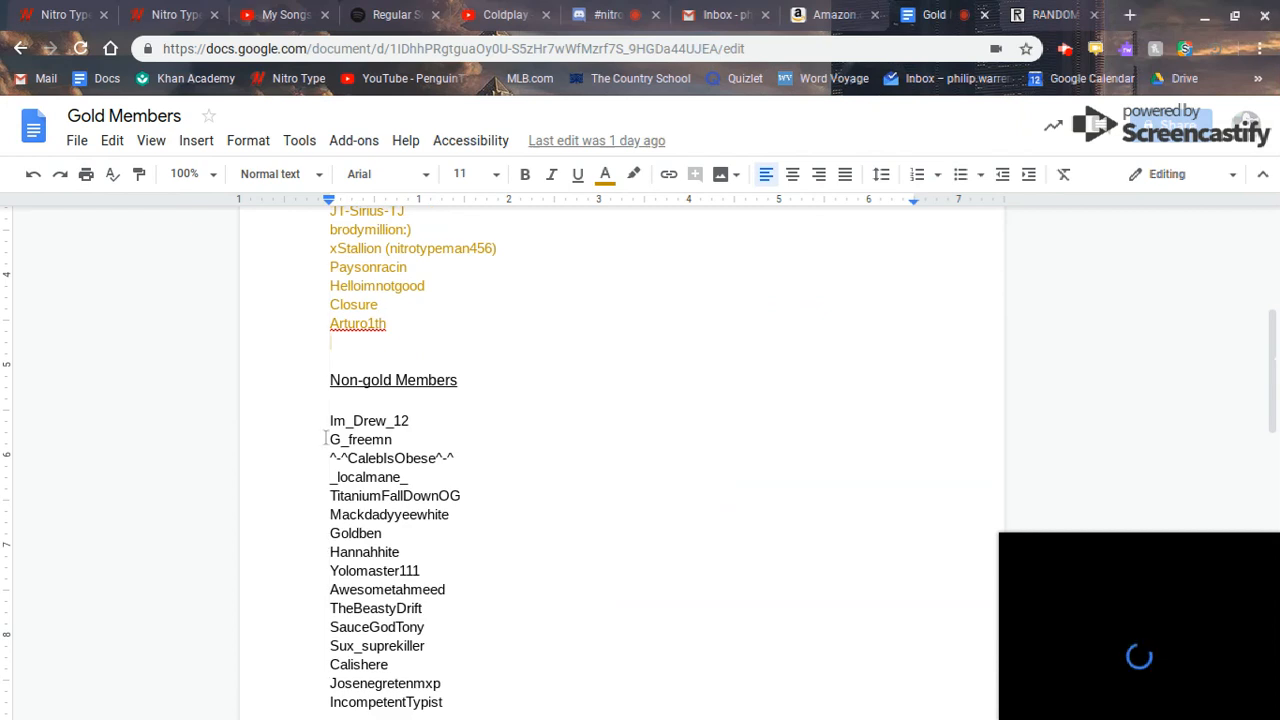
drag(328, 420, 420, 570)
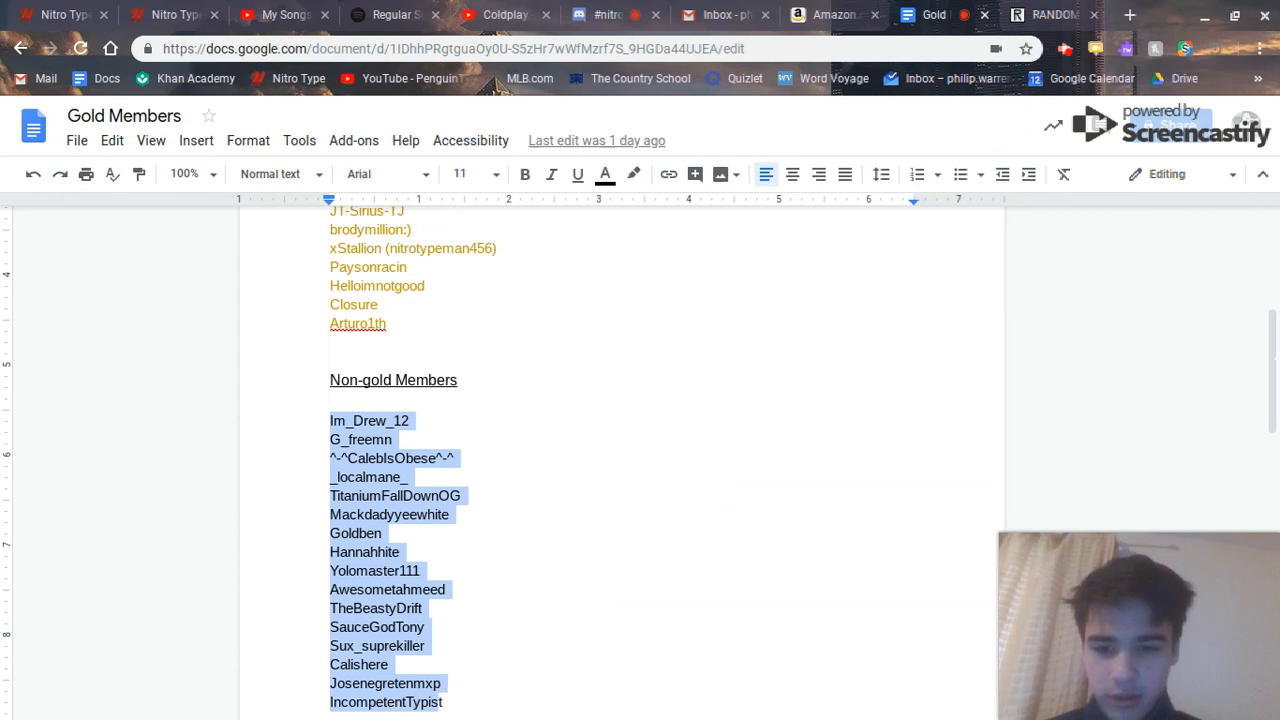
scroll(down, 3)
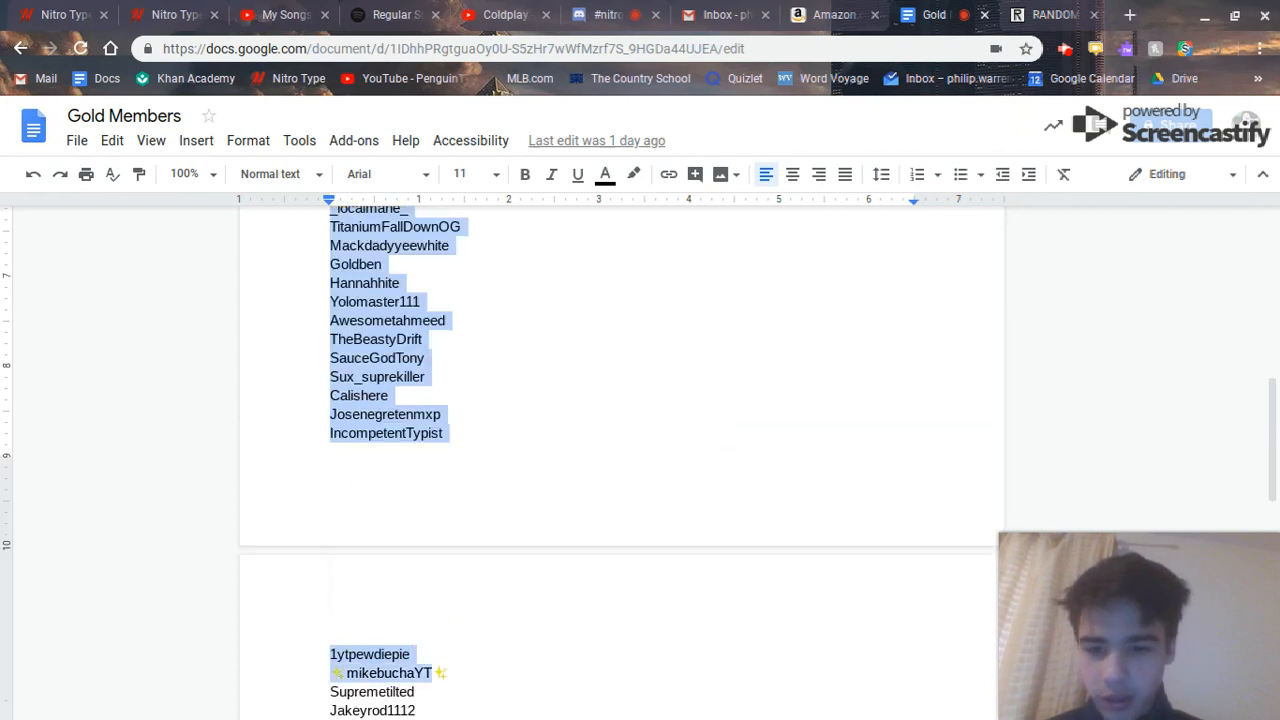
scroll(down, 3)
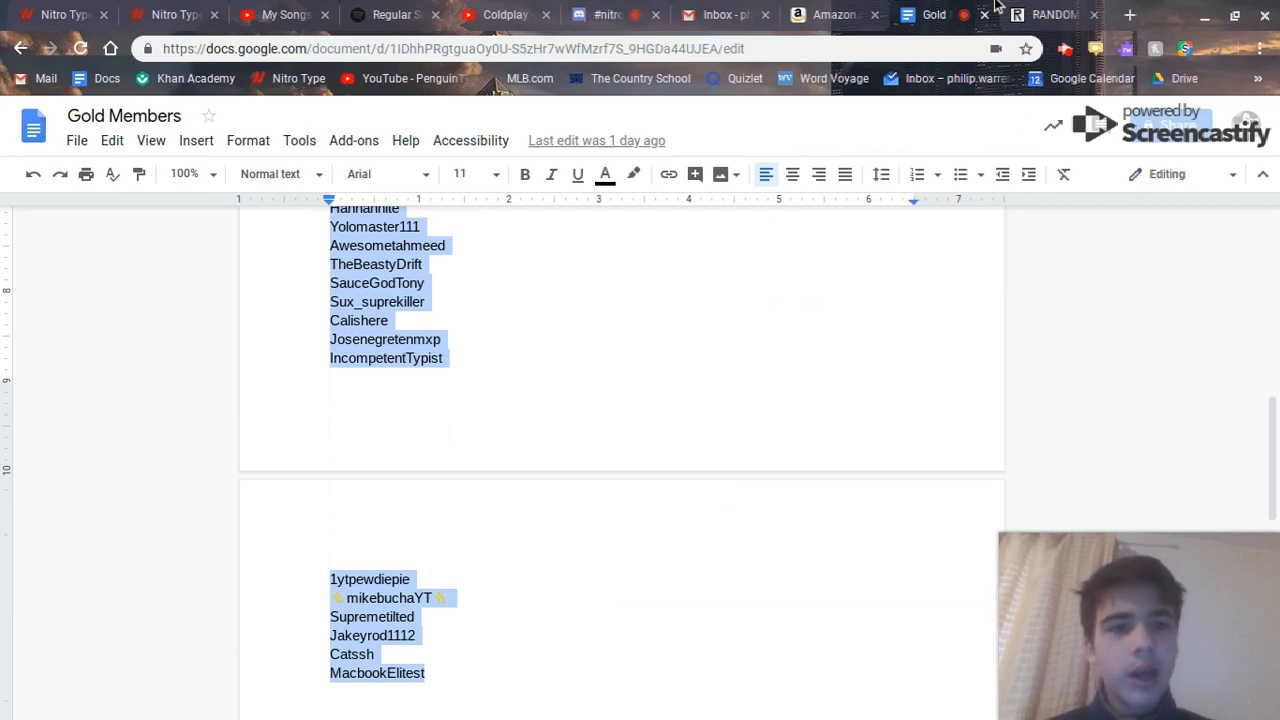
click(1052, 14)
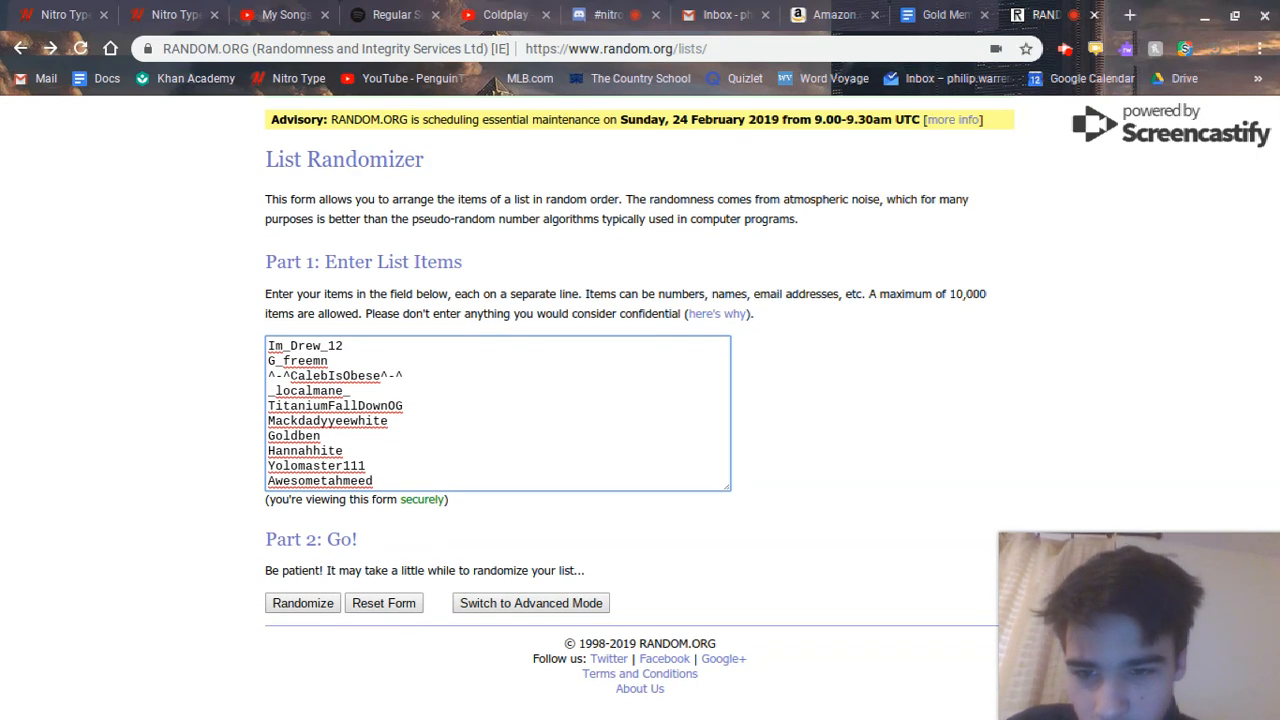
Randomize the pasted Non-gold Members list ending with MacbookElitest.
scroll(down, 3)
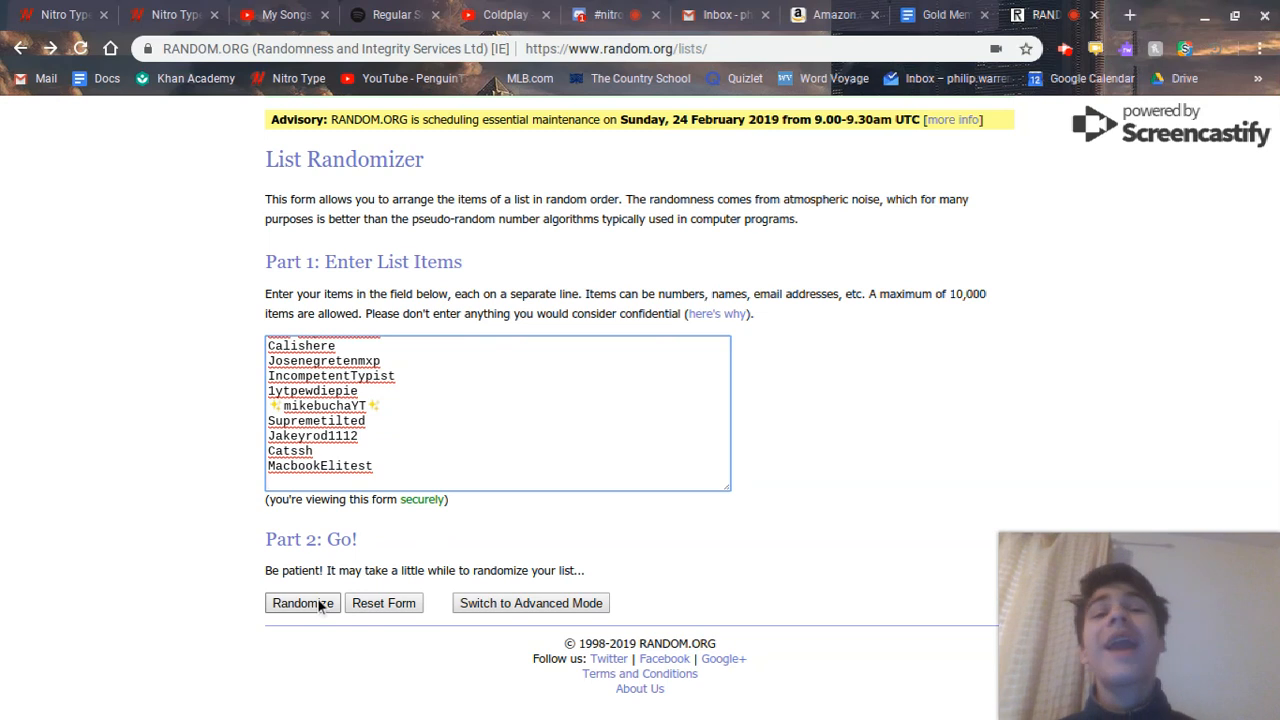
click(302, 604)
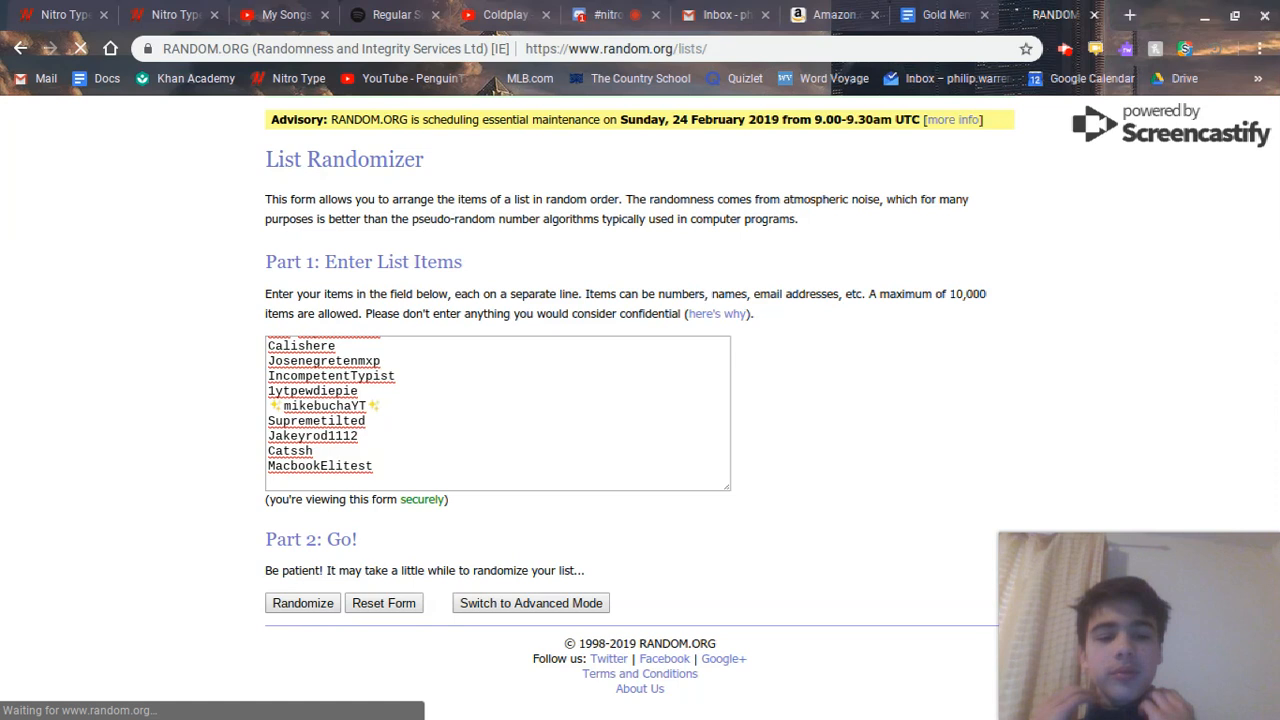
Read the shuffled 22-name order with Catssh first, then switch to Nitro Type.
click(302, 604)
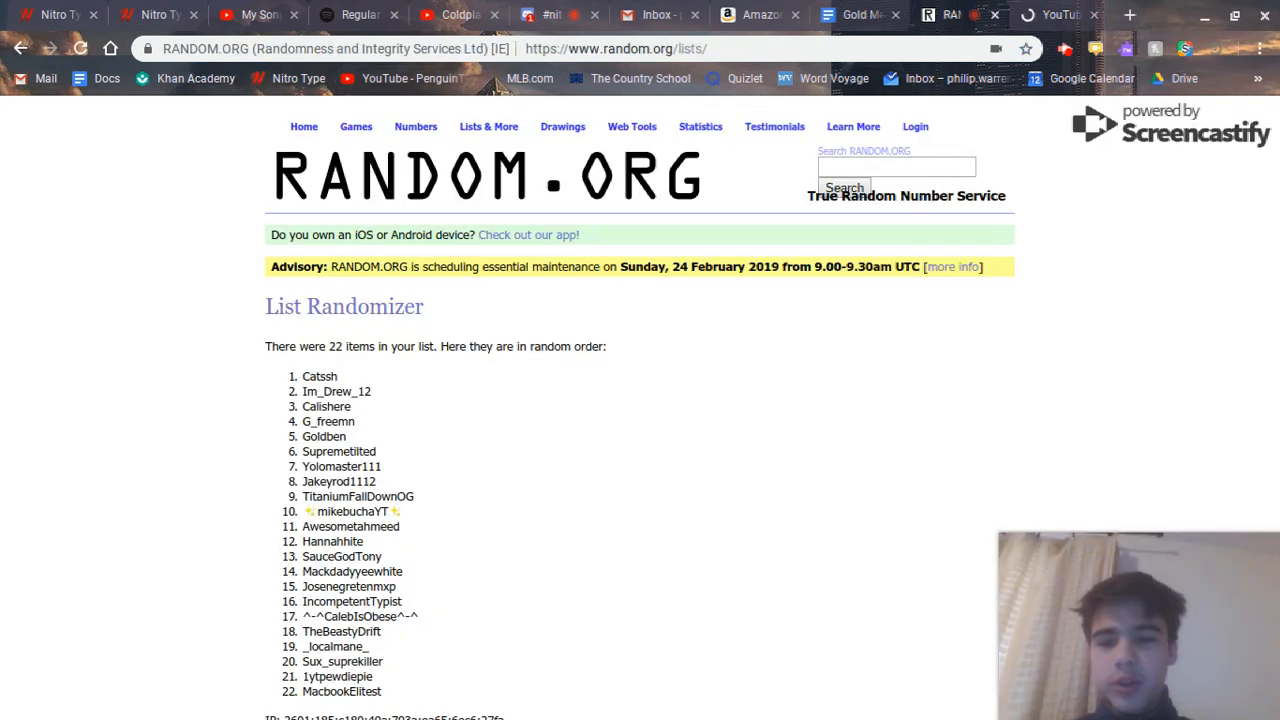
click(156, 14)
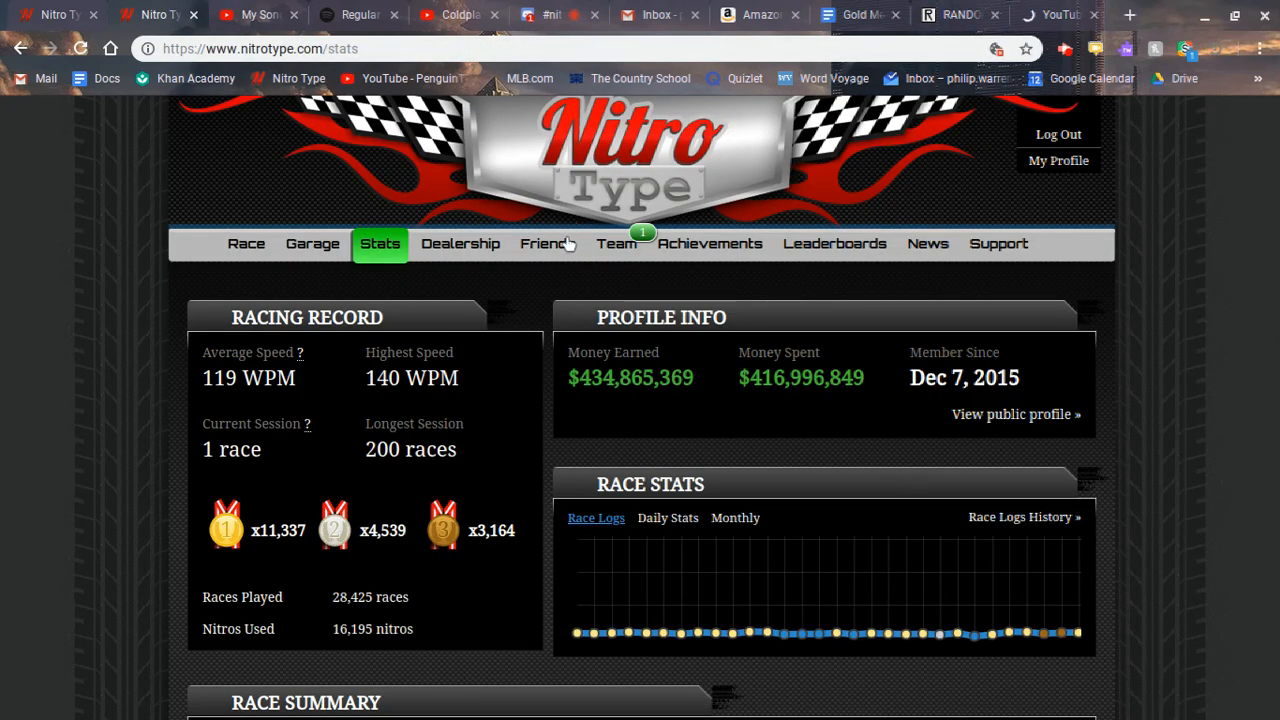
click(548, 244)
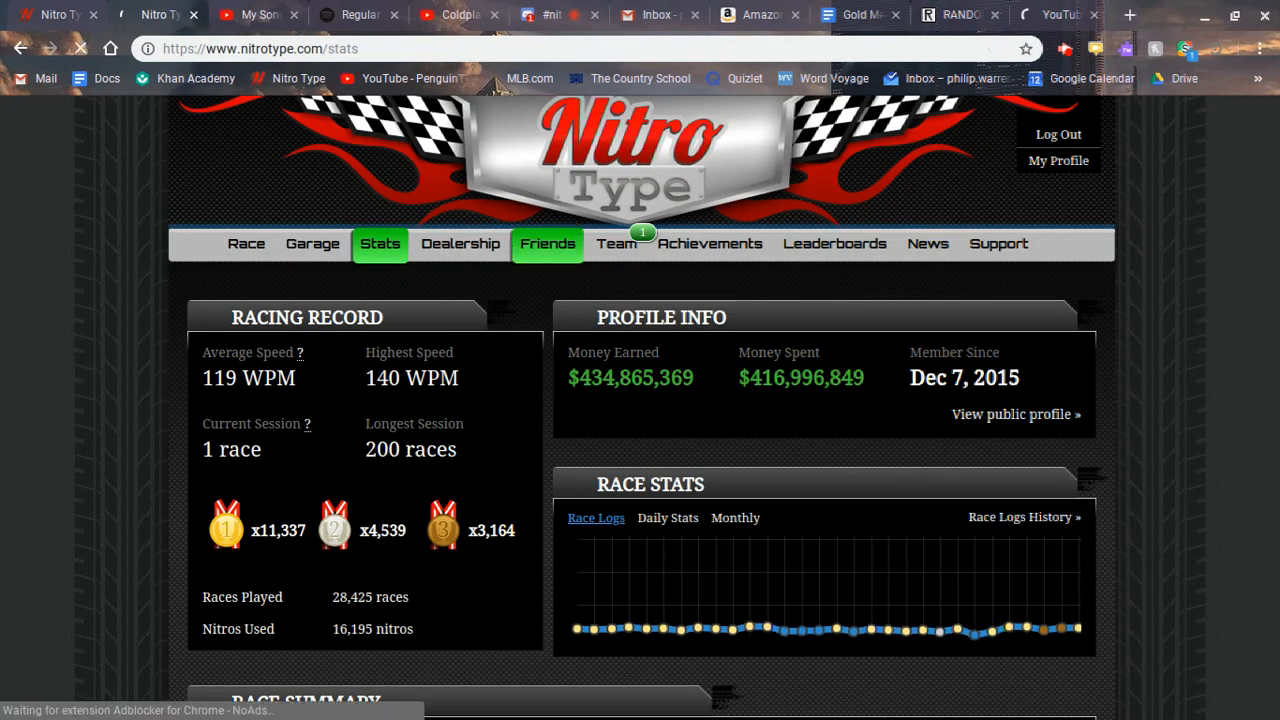
click(548, 244)
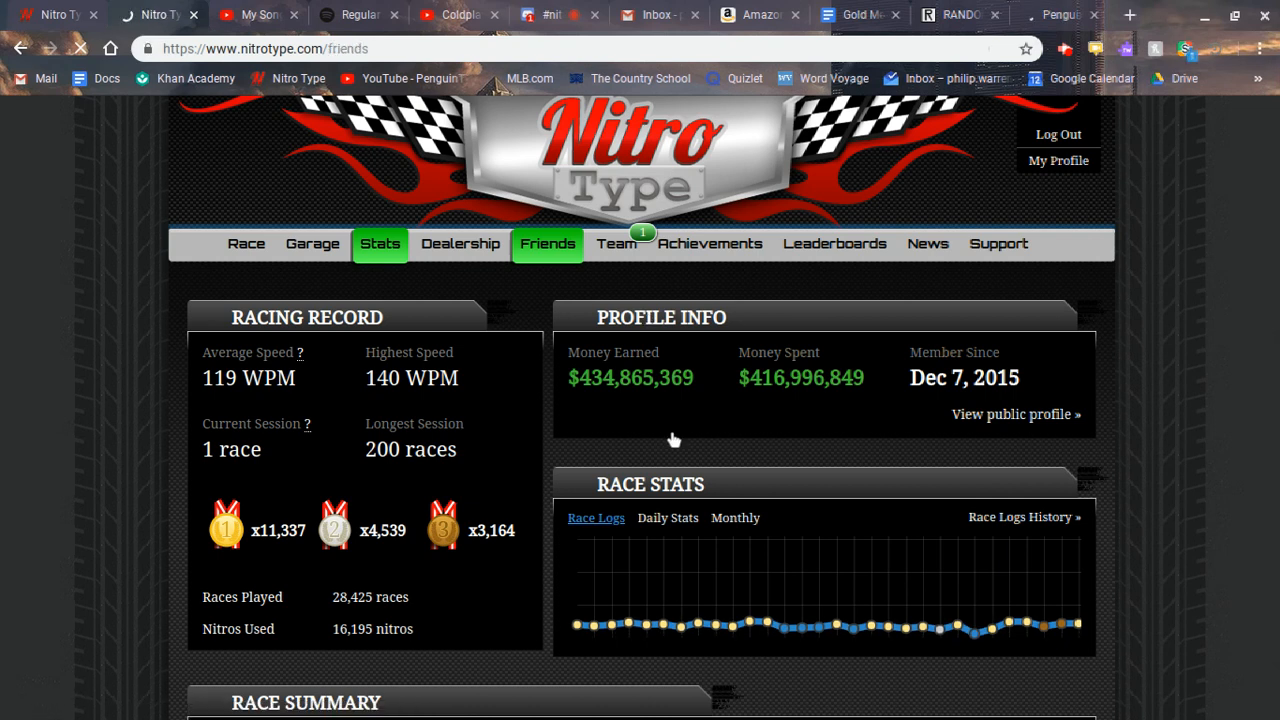
click(548, 244)
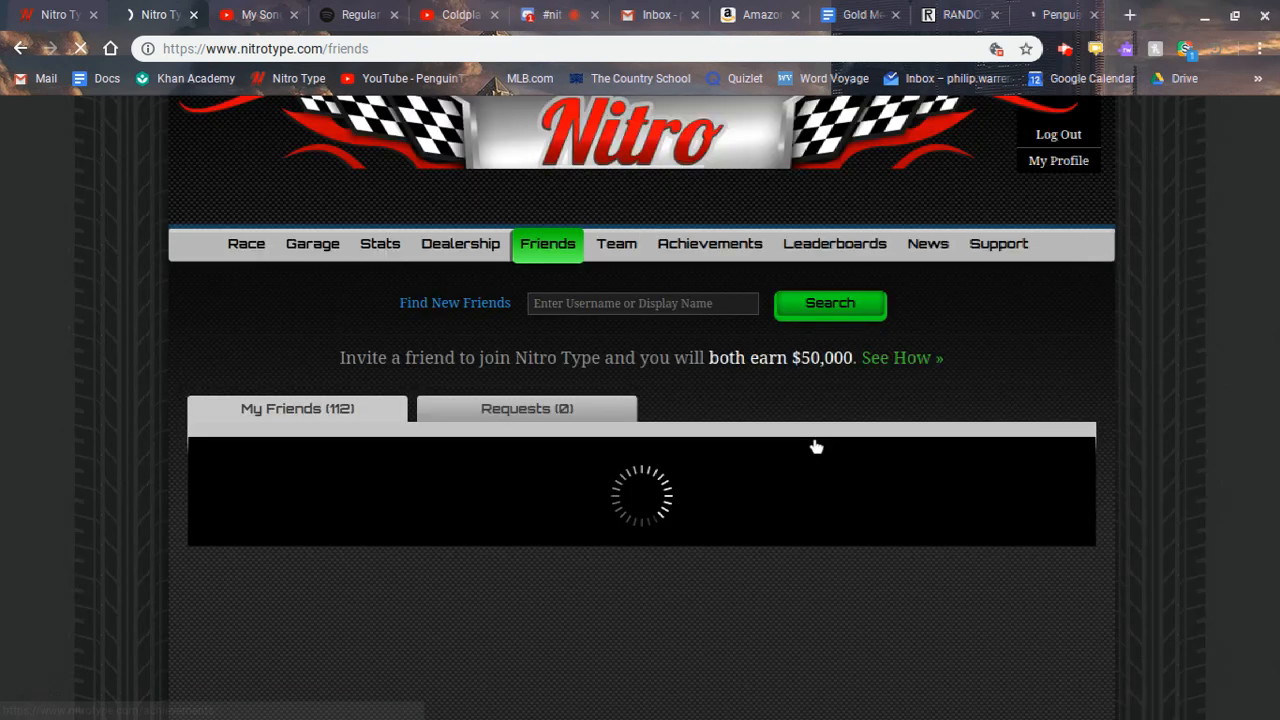
mouse_move(558, 310)
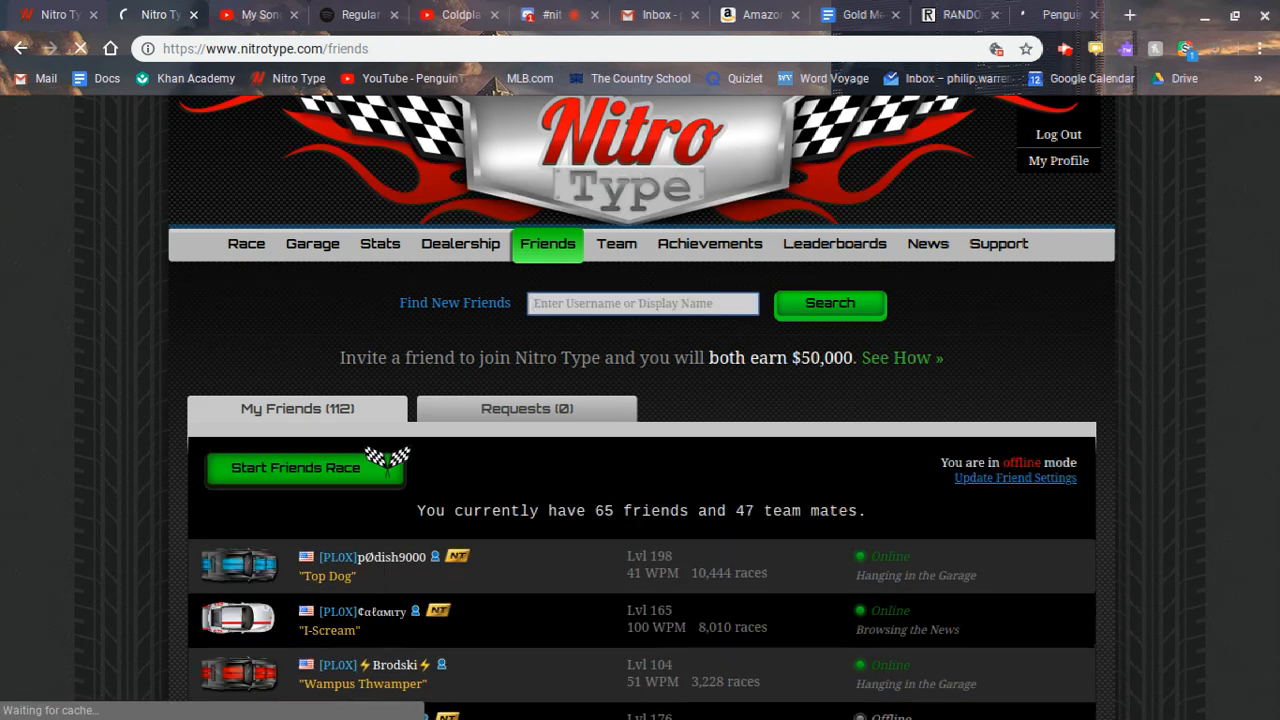
text(catssh)
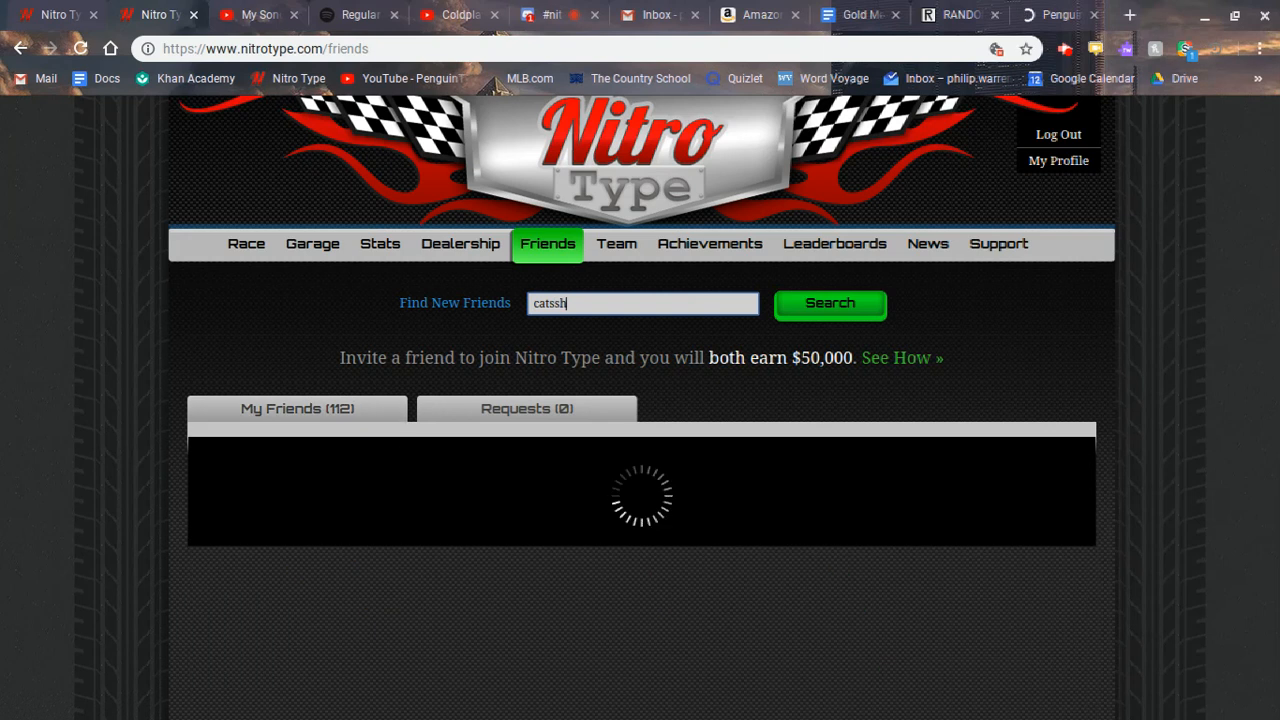
click(830, 304)
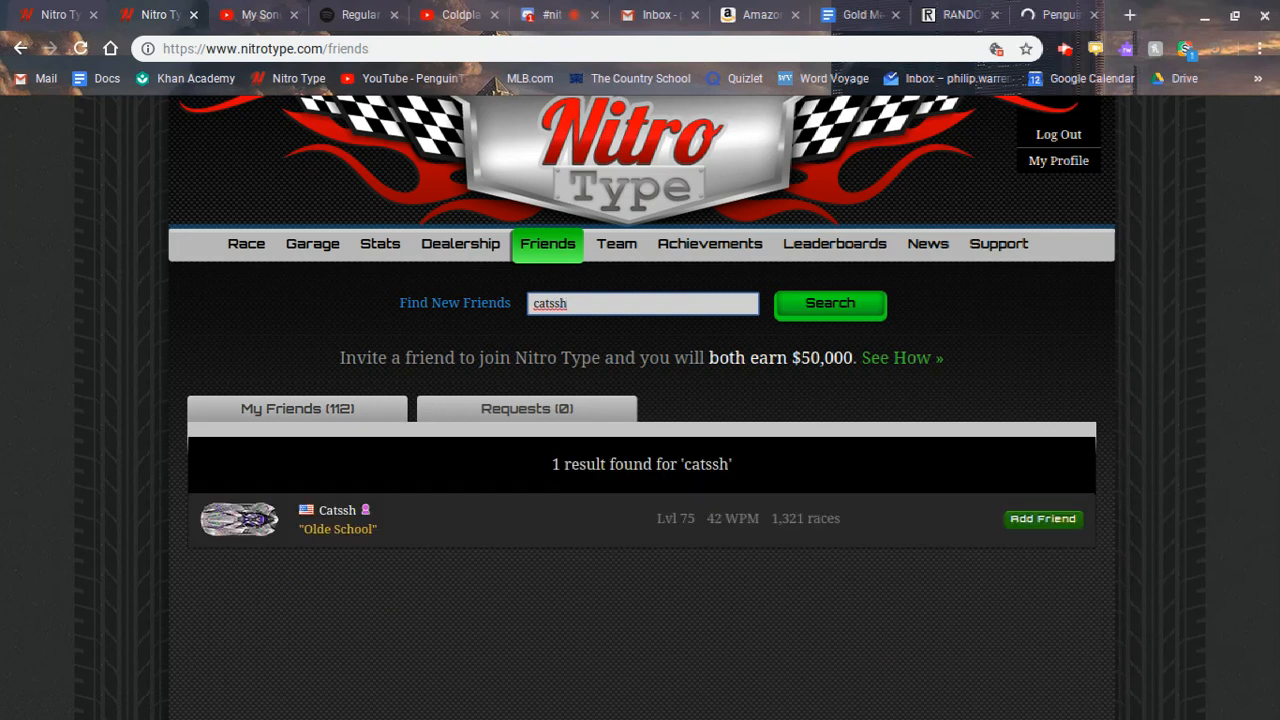
click(336, 510)
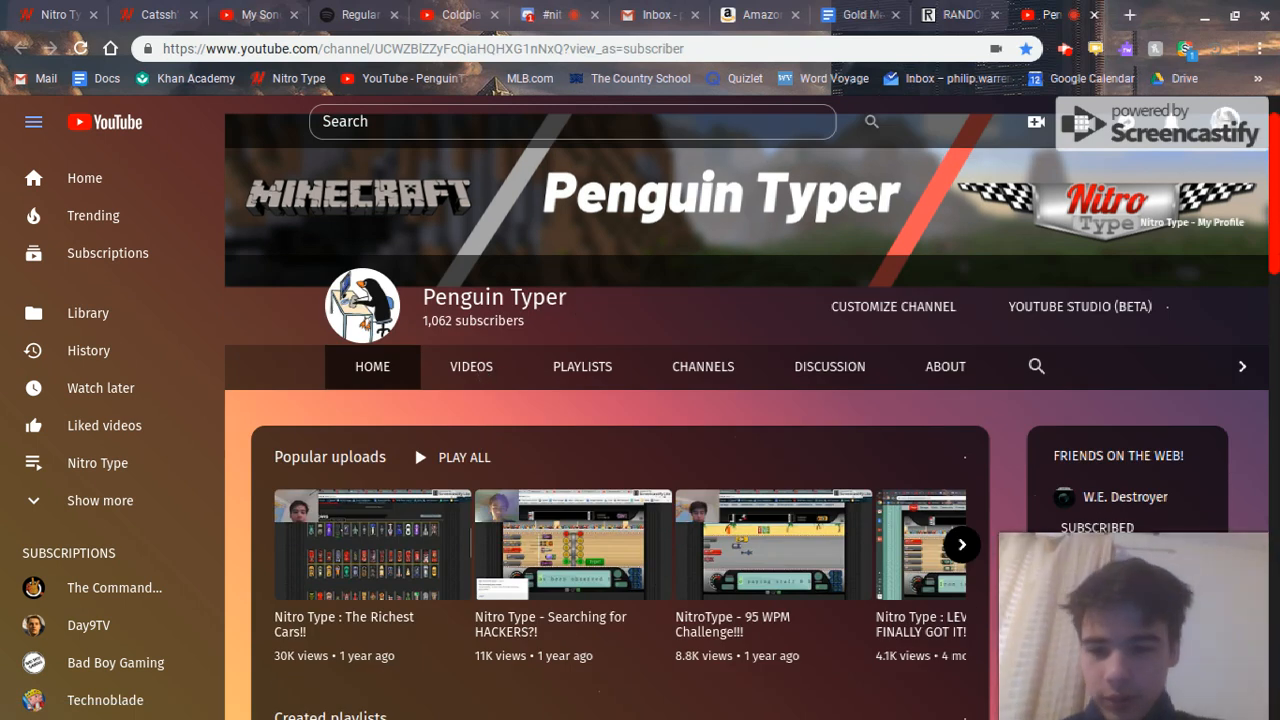
Open the 1,000 SUBSCRIBER GIVEAWAY!!!! video from the channel and pause it.
click(472, 366)
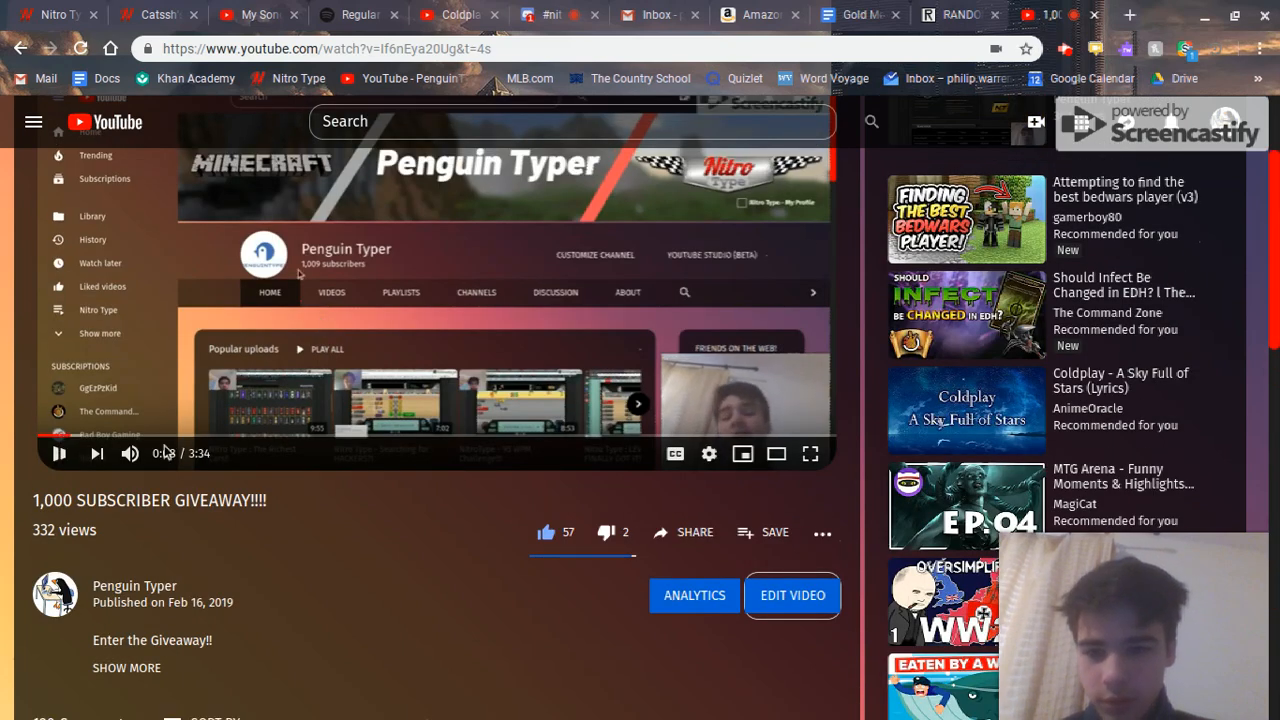
click(58, 452)
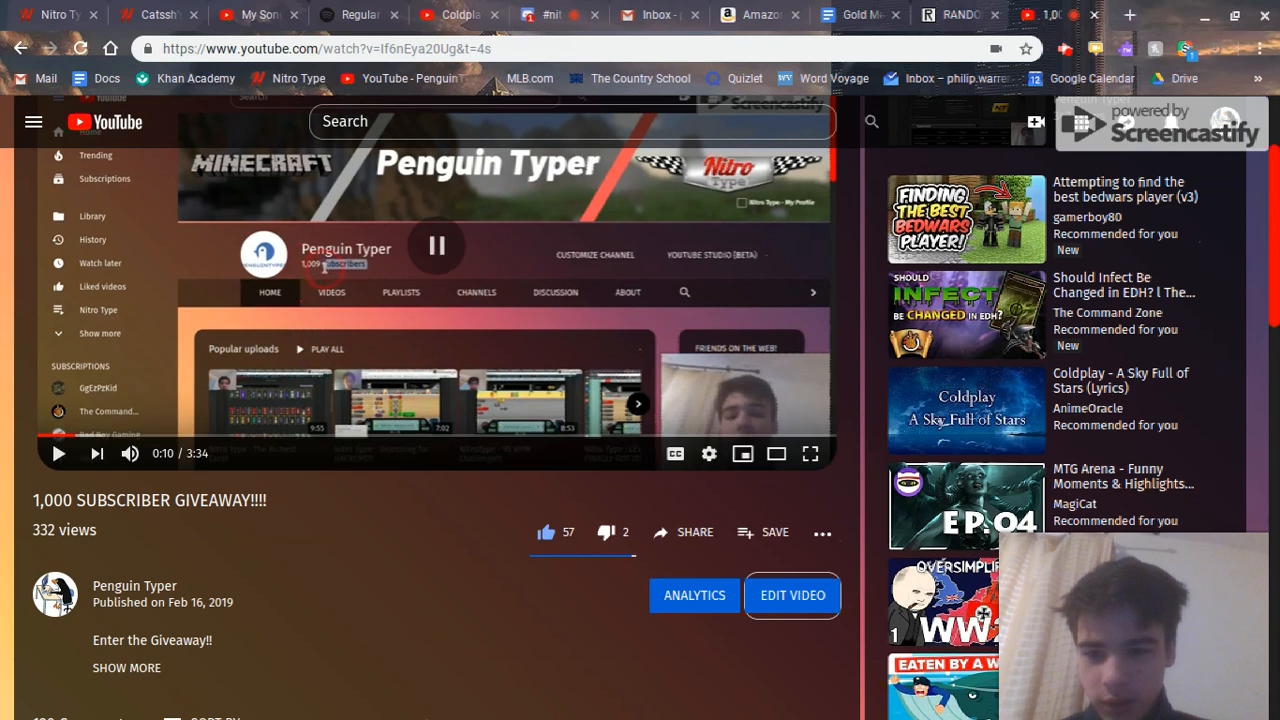
scroll(down, 3)
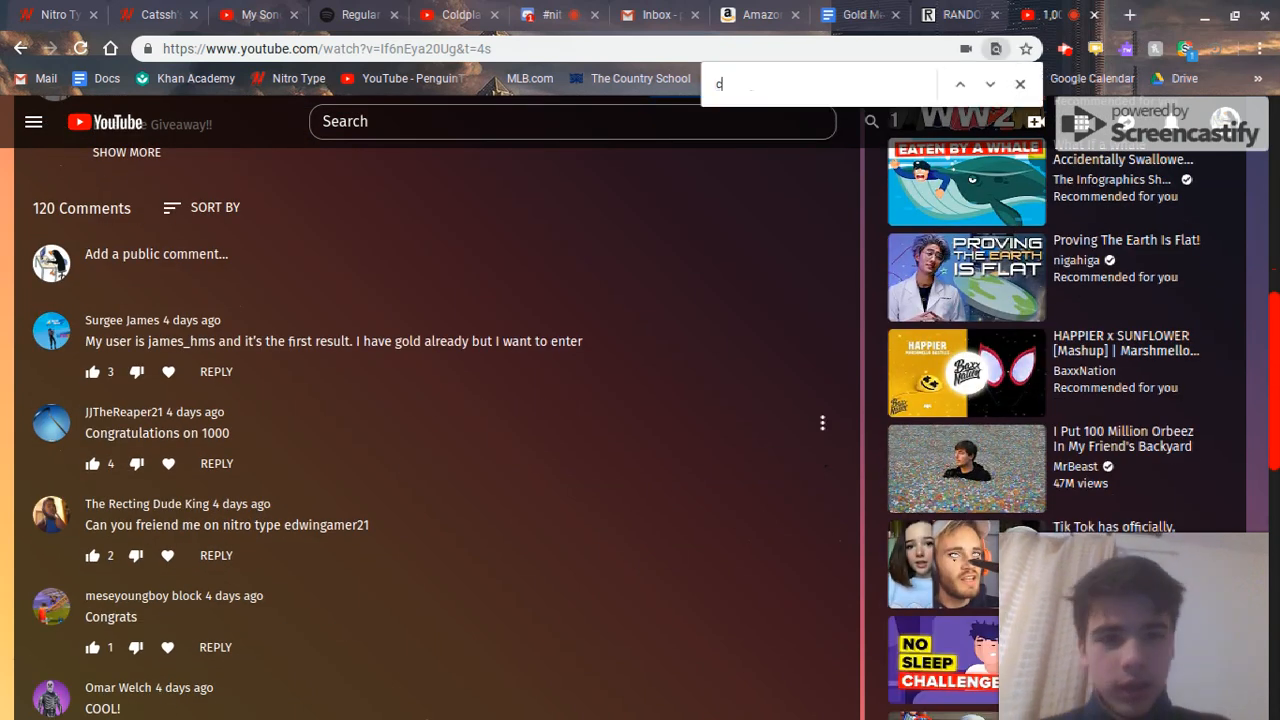
Search the comments for 'catssh' and 'cat', scroll through them, then return to the randomized list.
text(catssh)
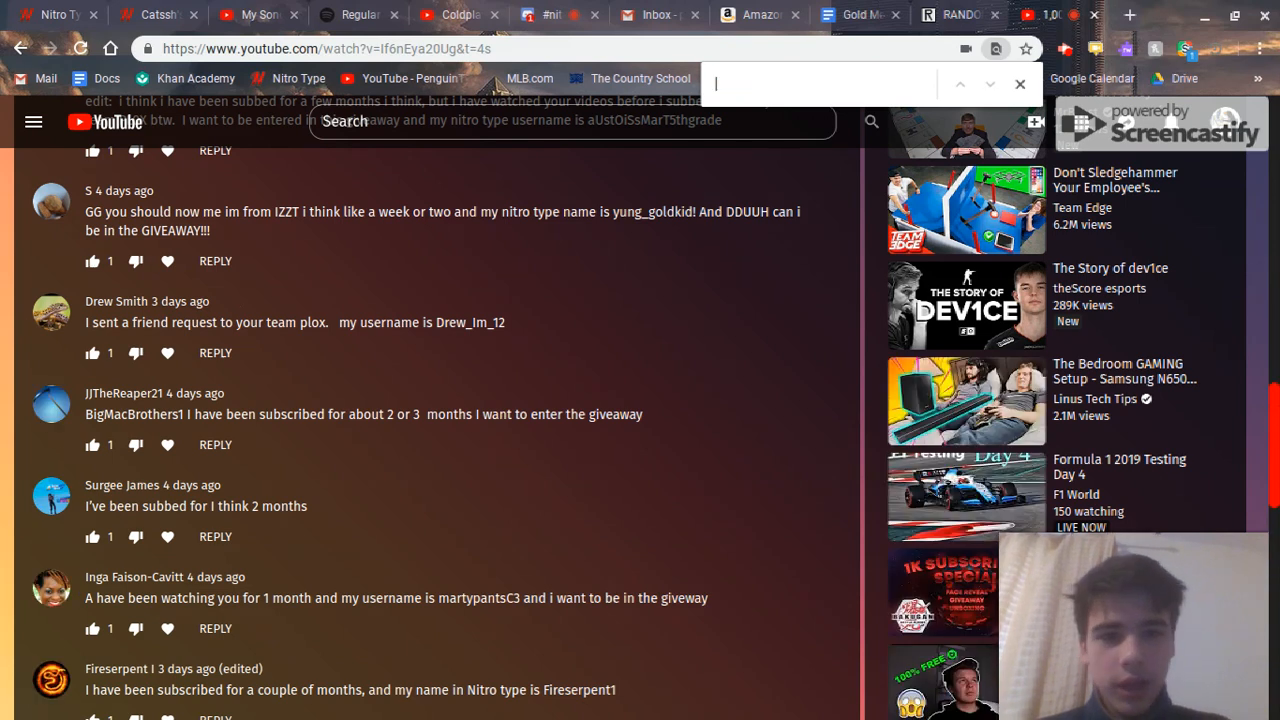
text(cat)
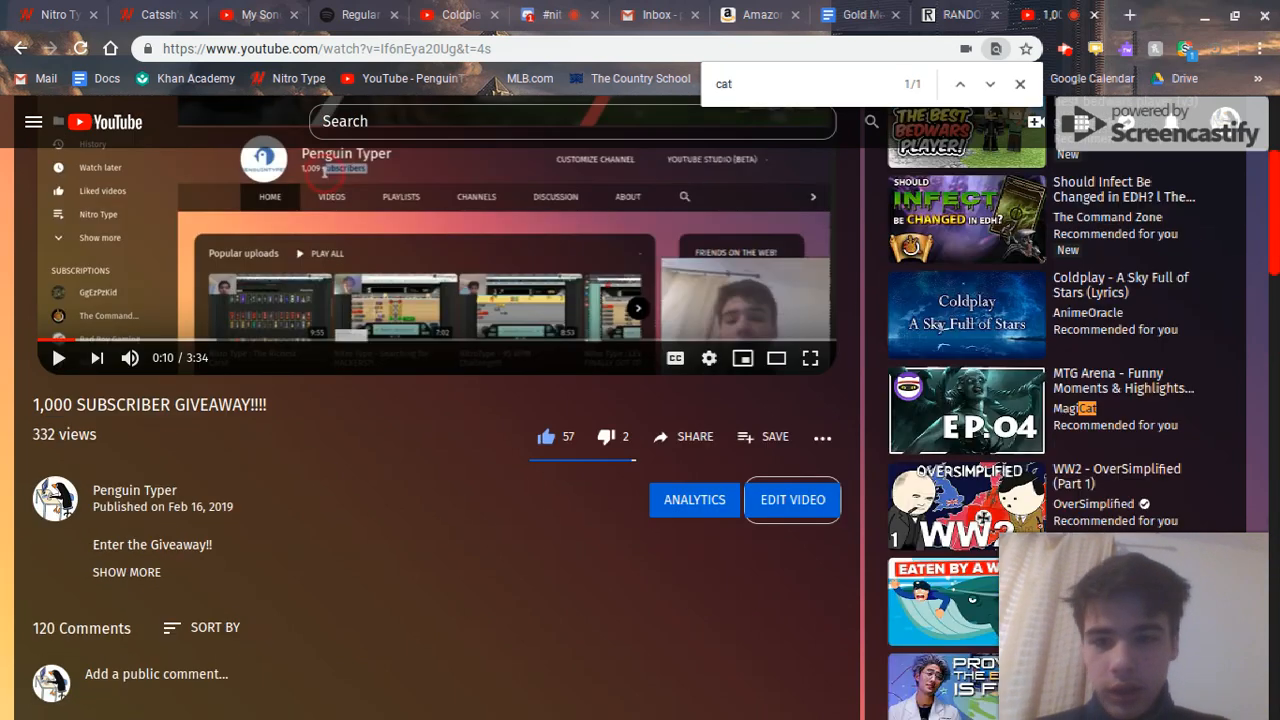
scroll(down, 3)
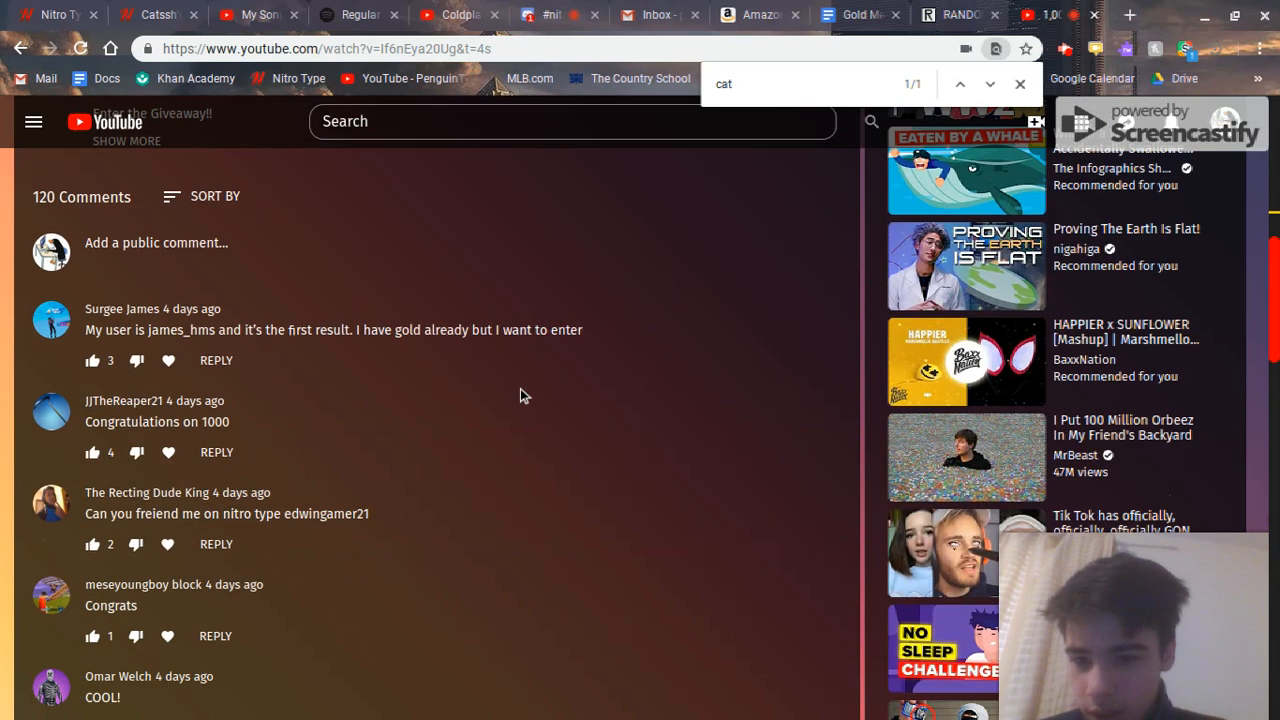
scroll(down, 3)
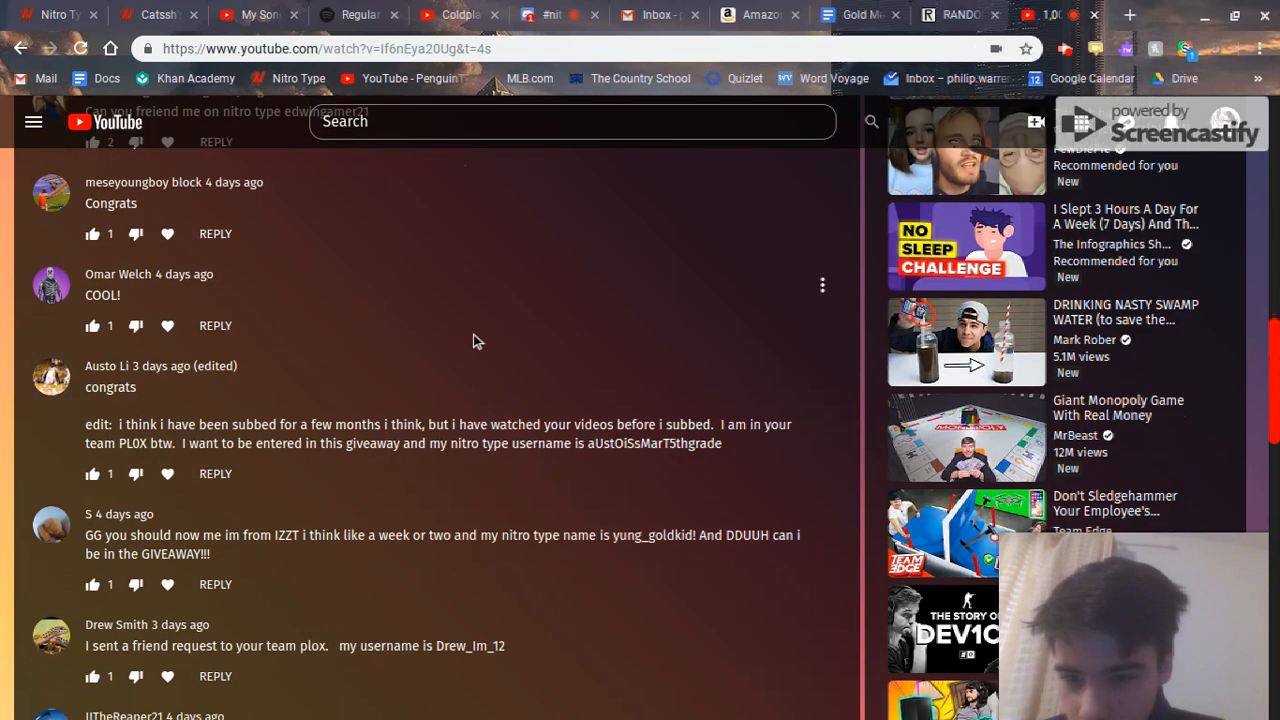
scroll(down, 3)
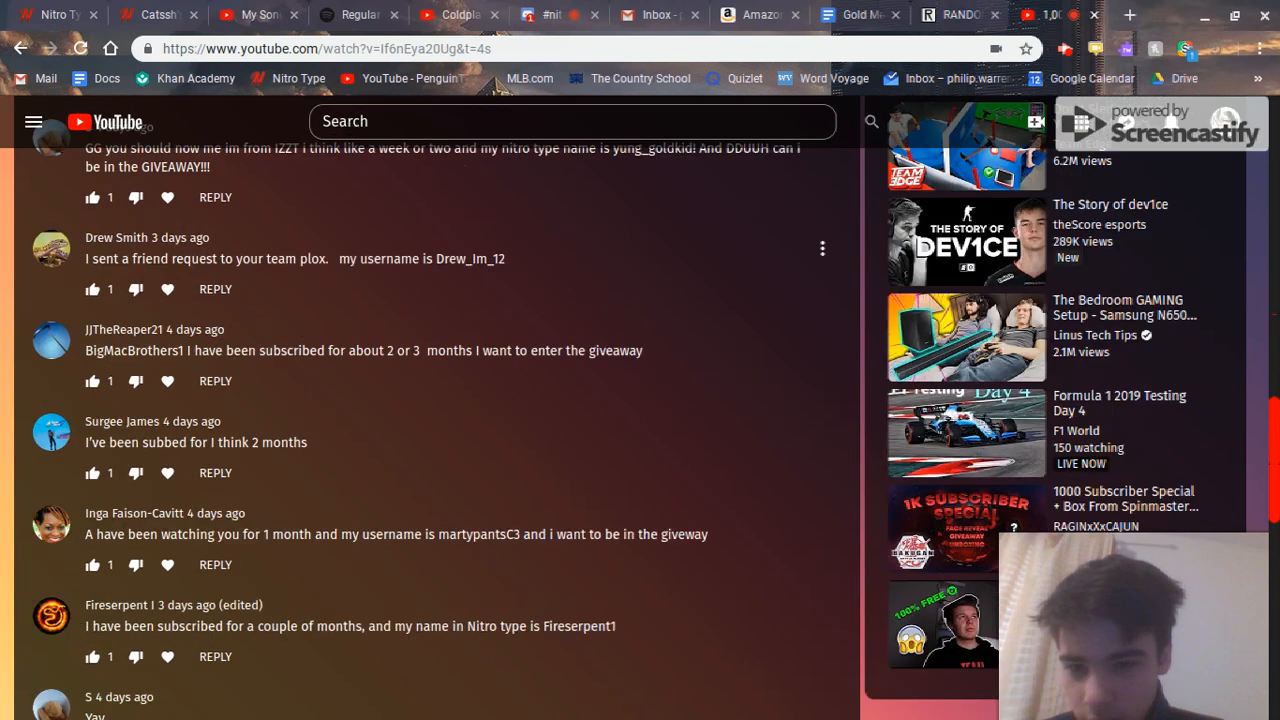
scroll(down, 3)
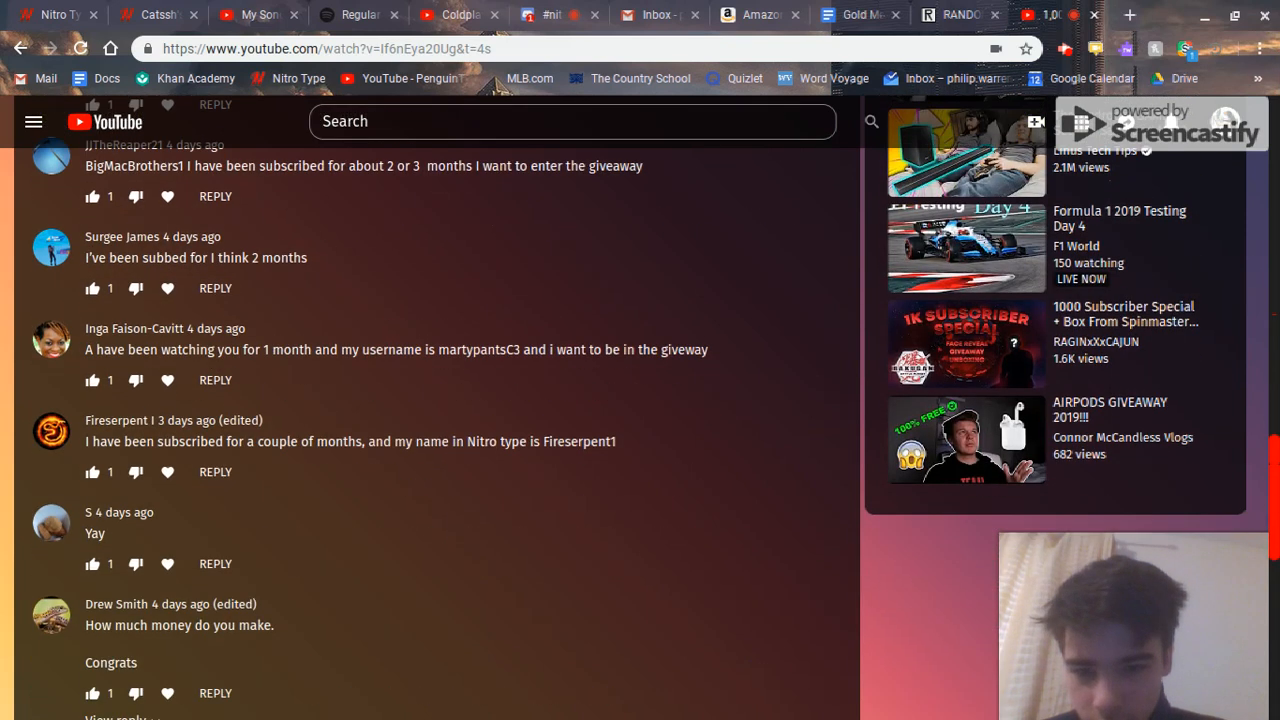
scroll(down, 3)
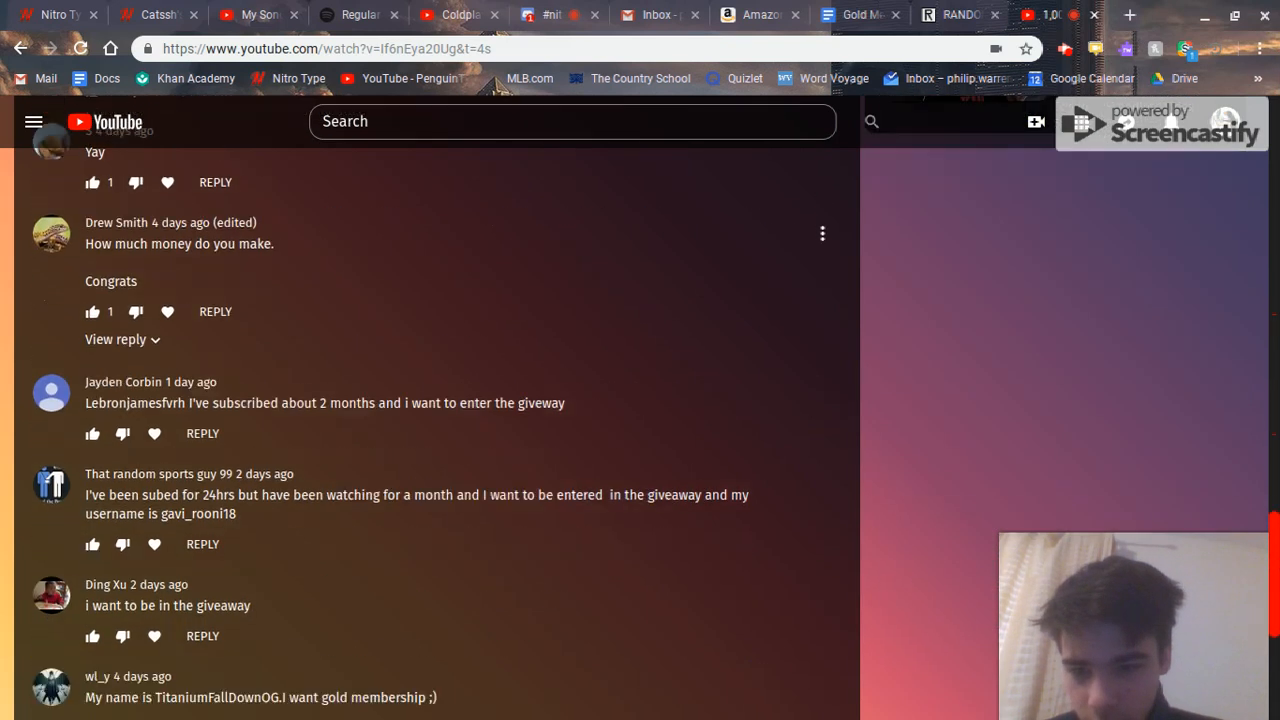
scroll(down, 3)
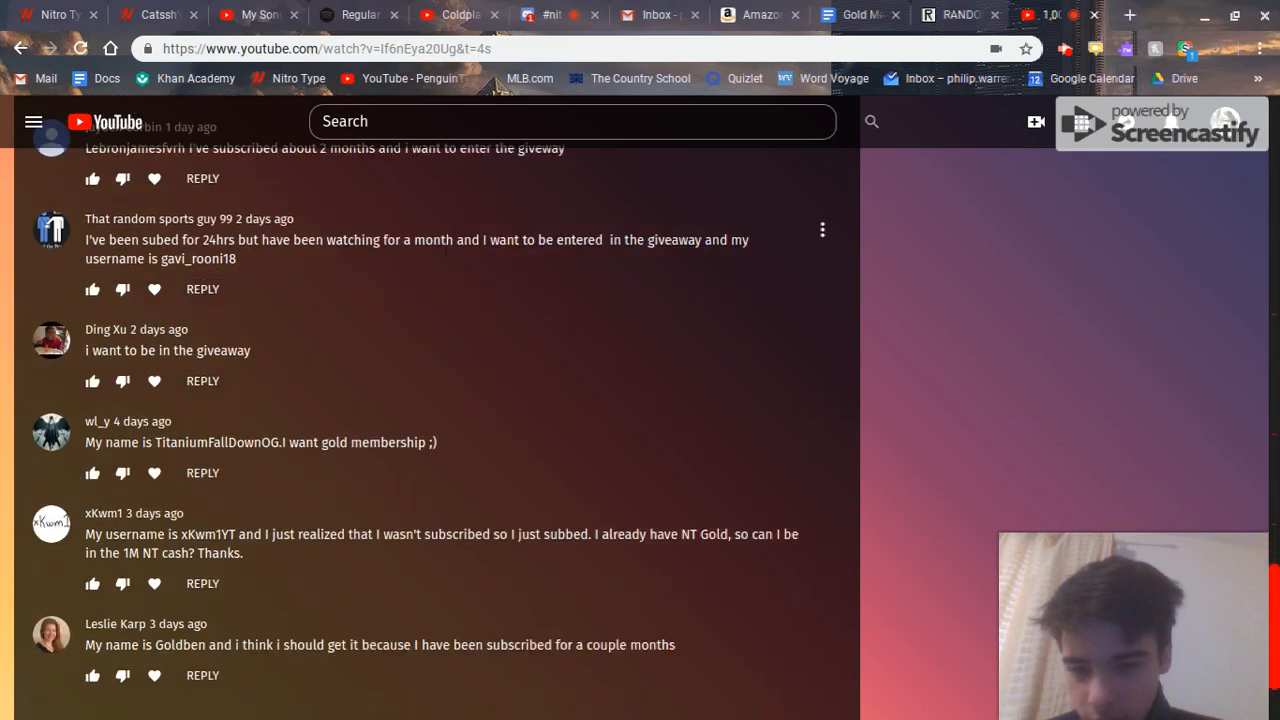
scroll(down, 3)
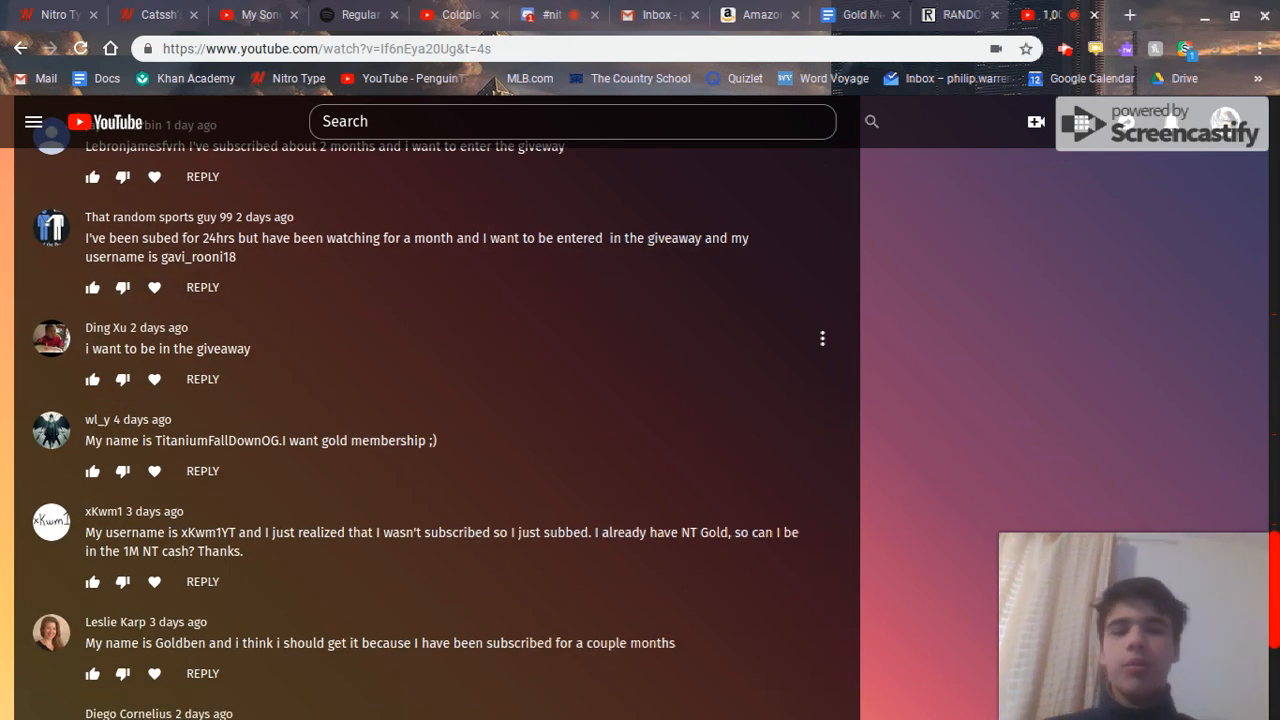
click(956, 14)
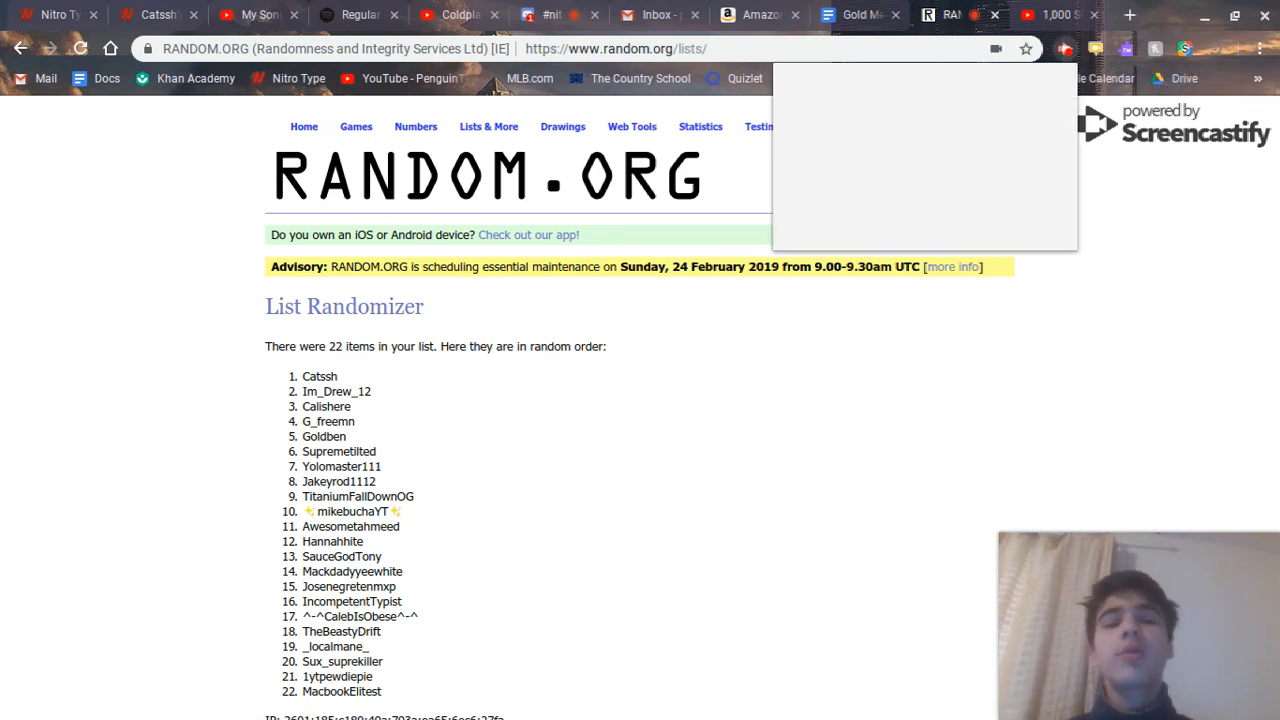
click(1064, 48)
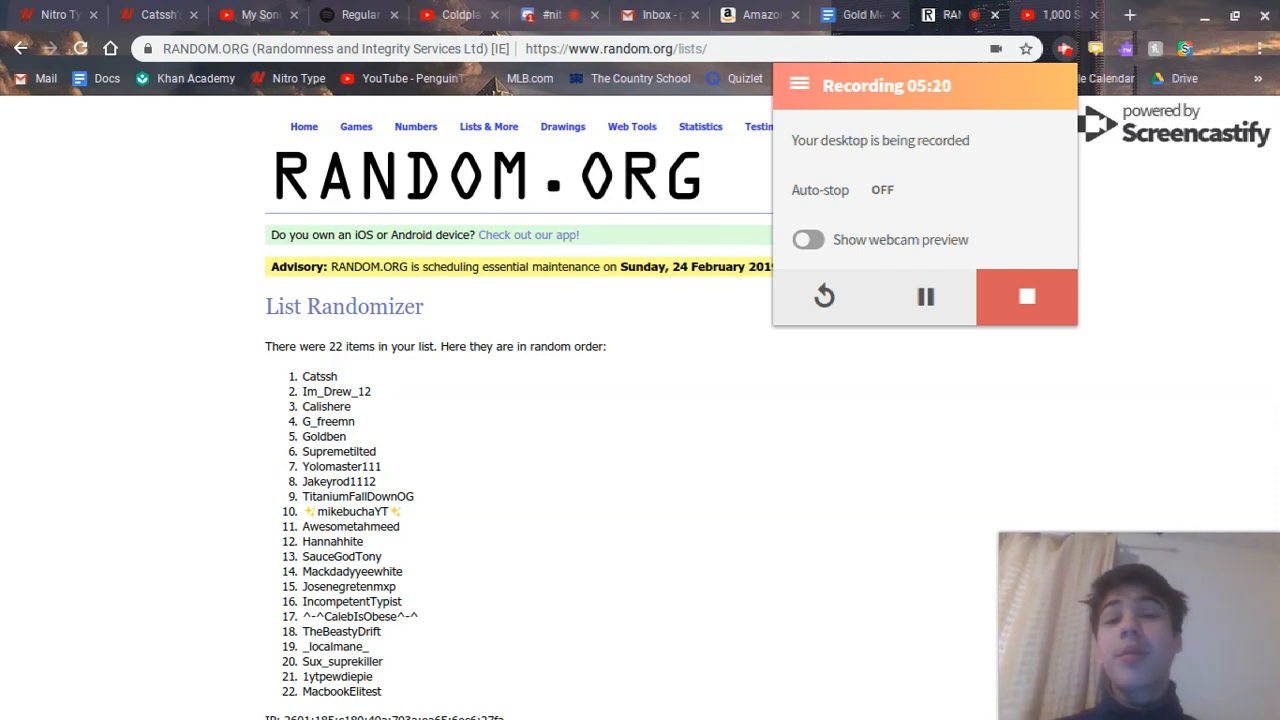
mouse_move(1074, 278)
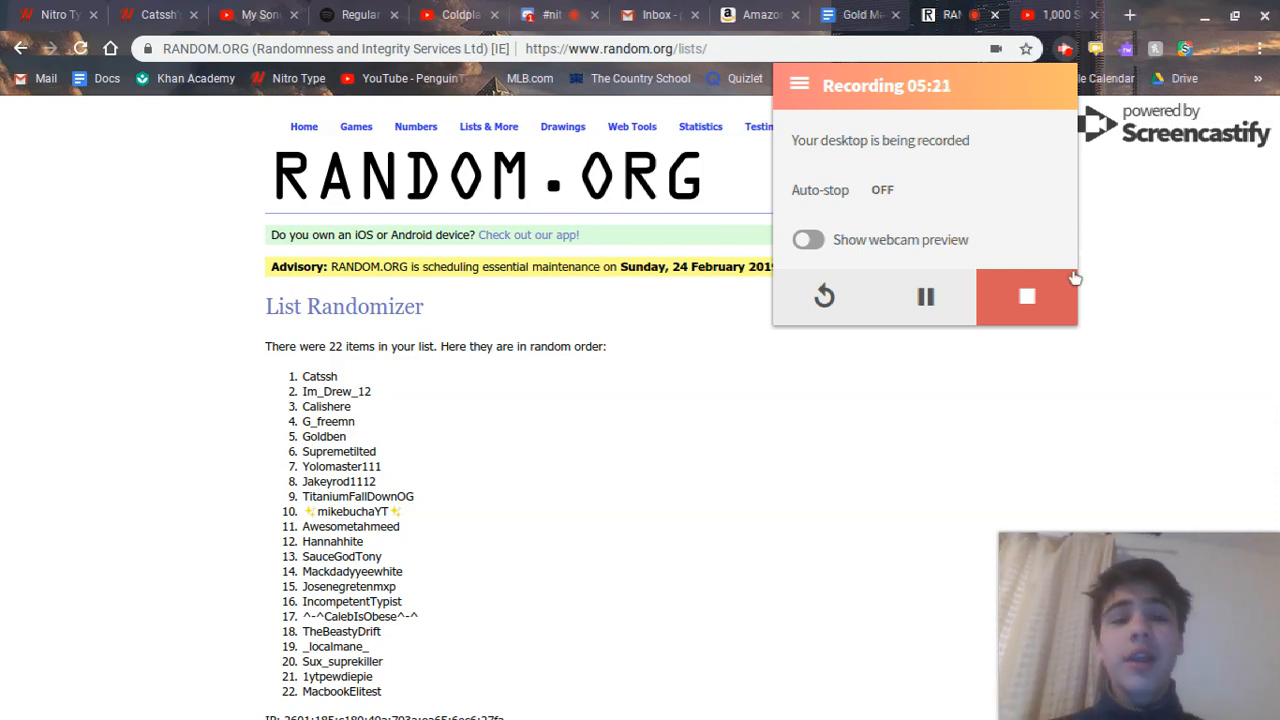